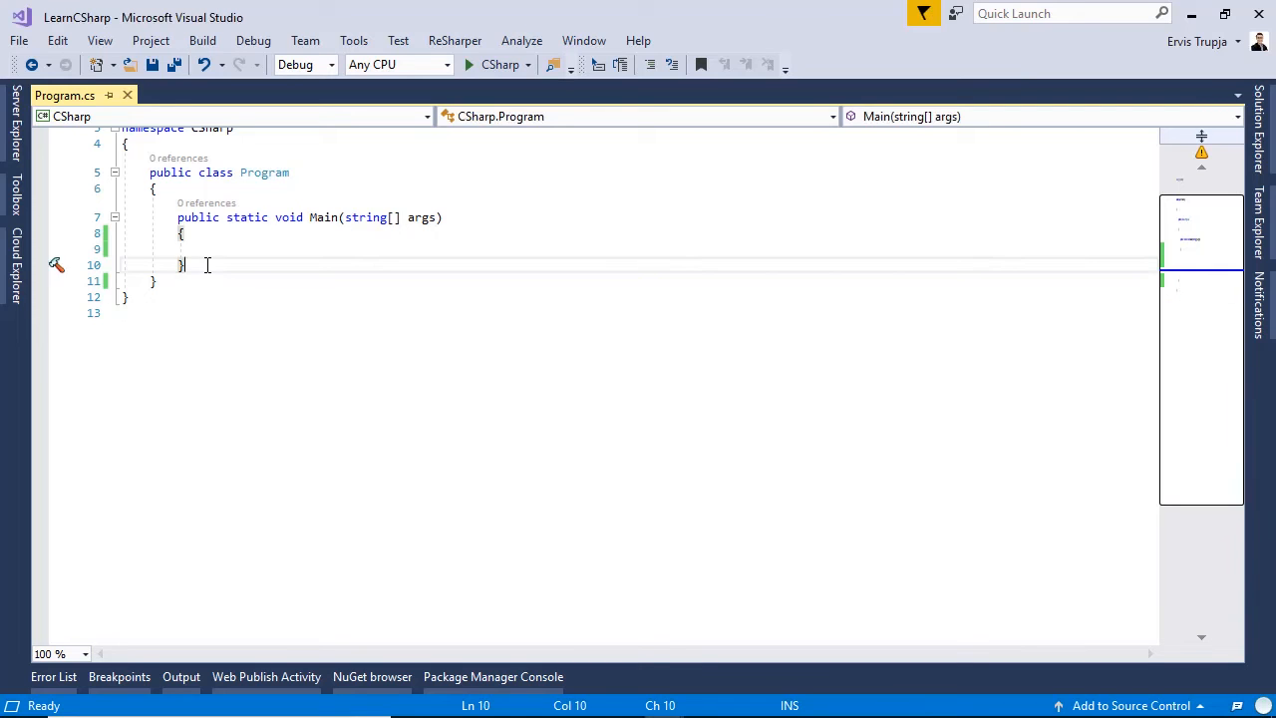
Type an enum named WeekDays below Main listing Monday, Tuesday, through Sunday.
{"action": "type", "text": "enum Week"}
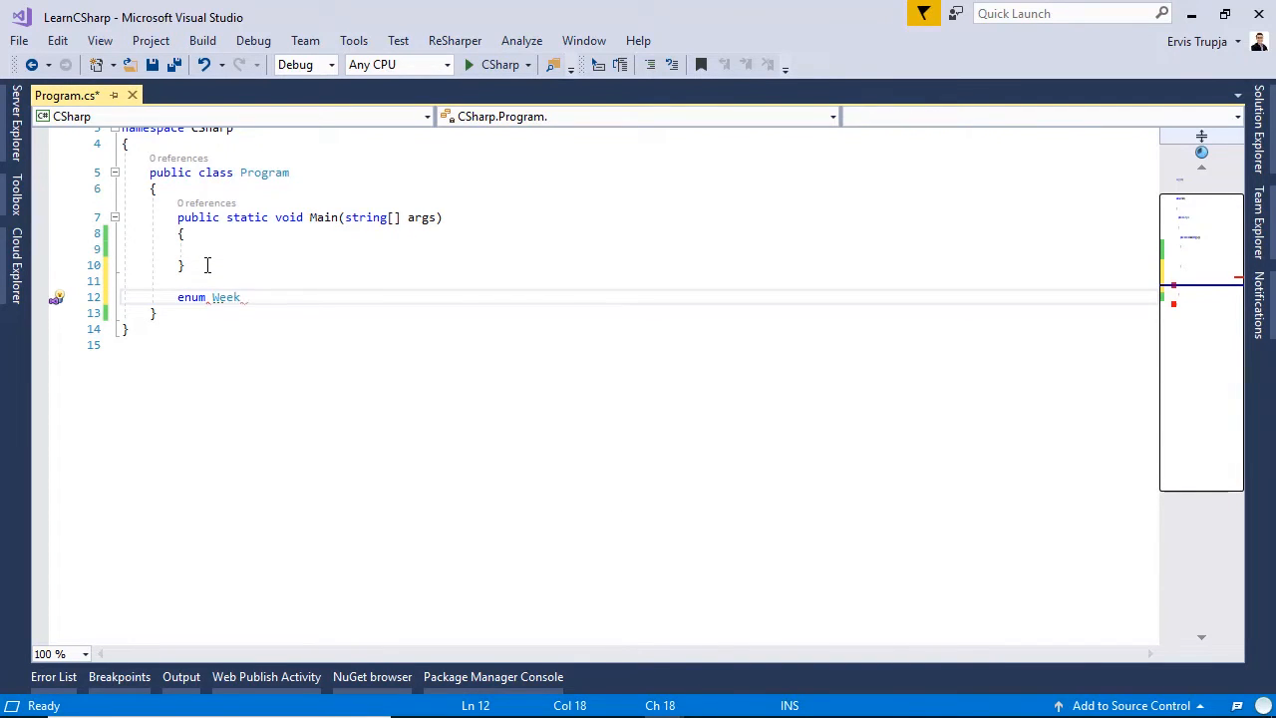
{"action": "type", "text": "Dau"}
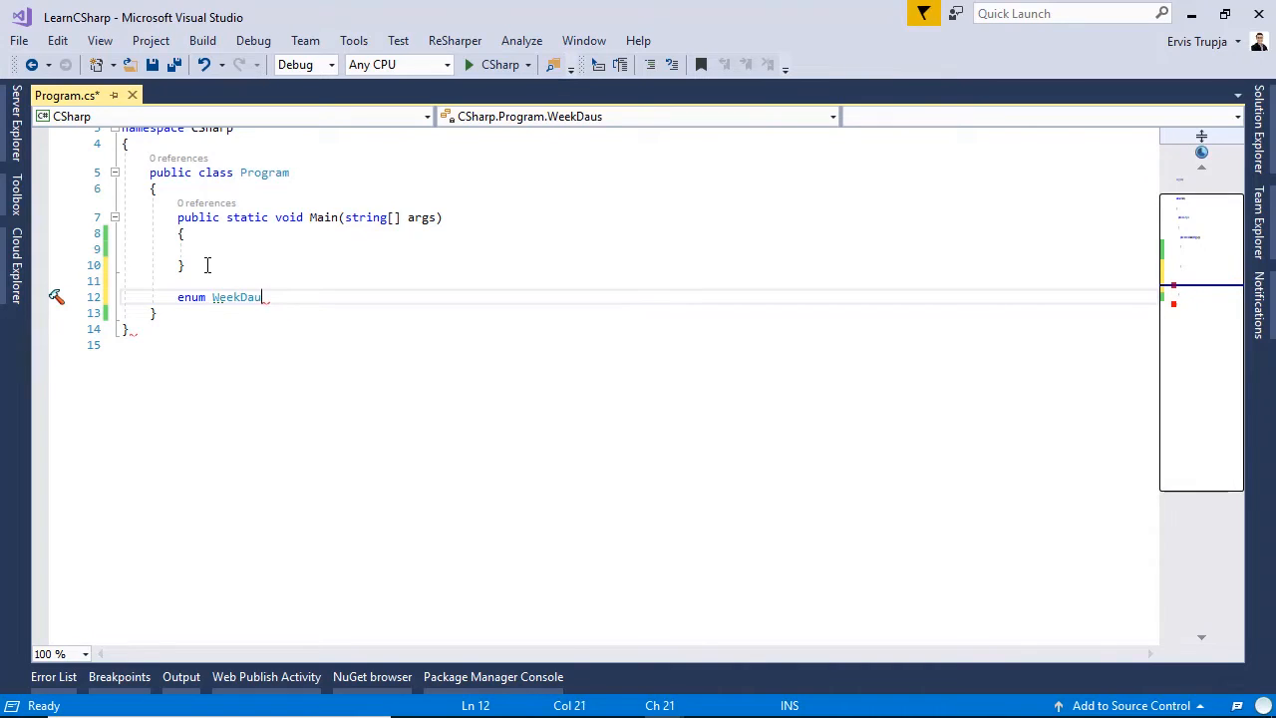
{"action": "type", "text": "s"}
{"action": "type", "text": "{"}
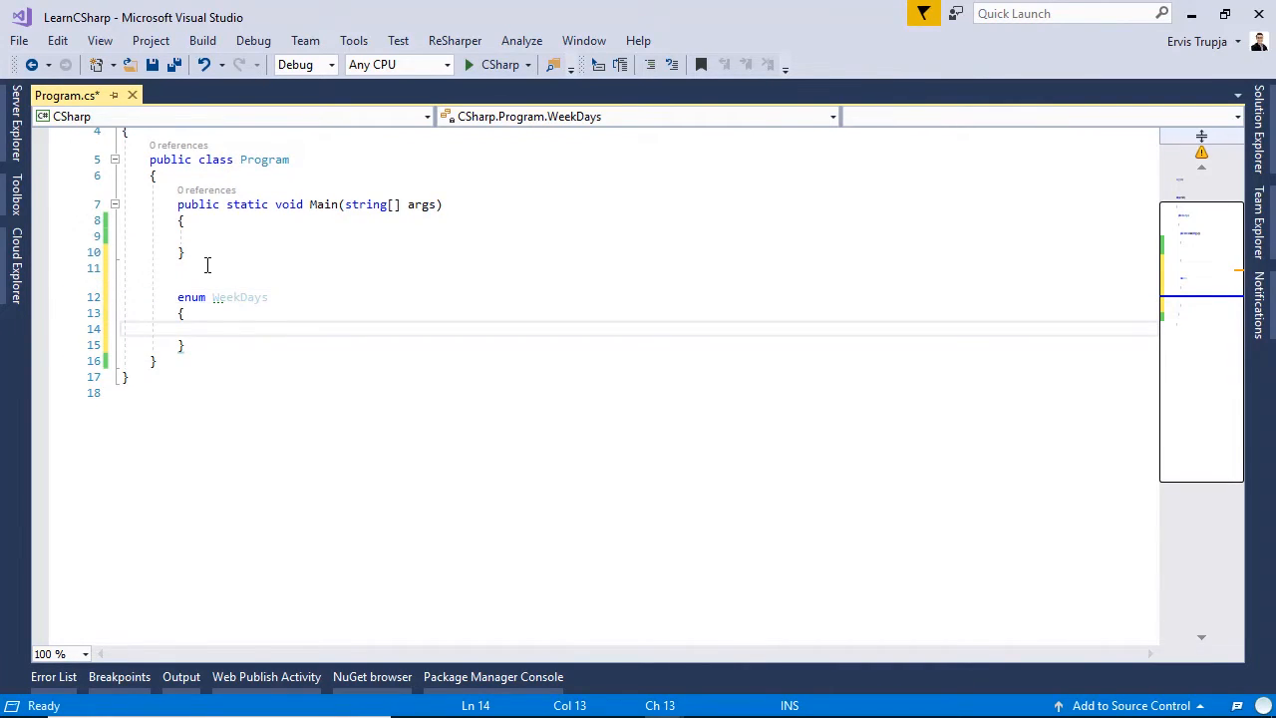
{"action": "type", "text": "Monday,"}
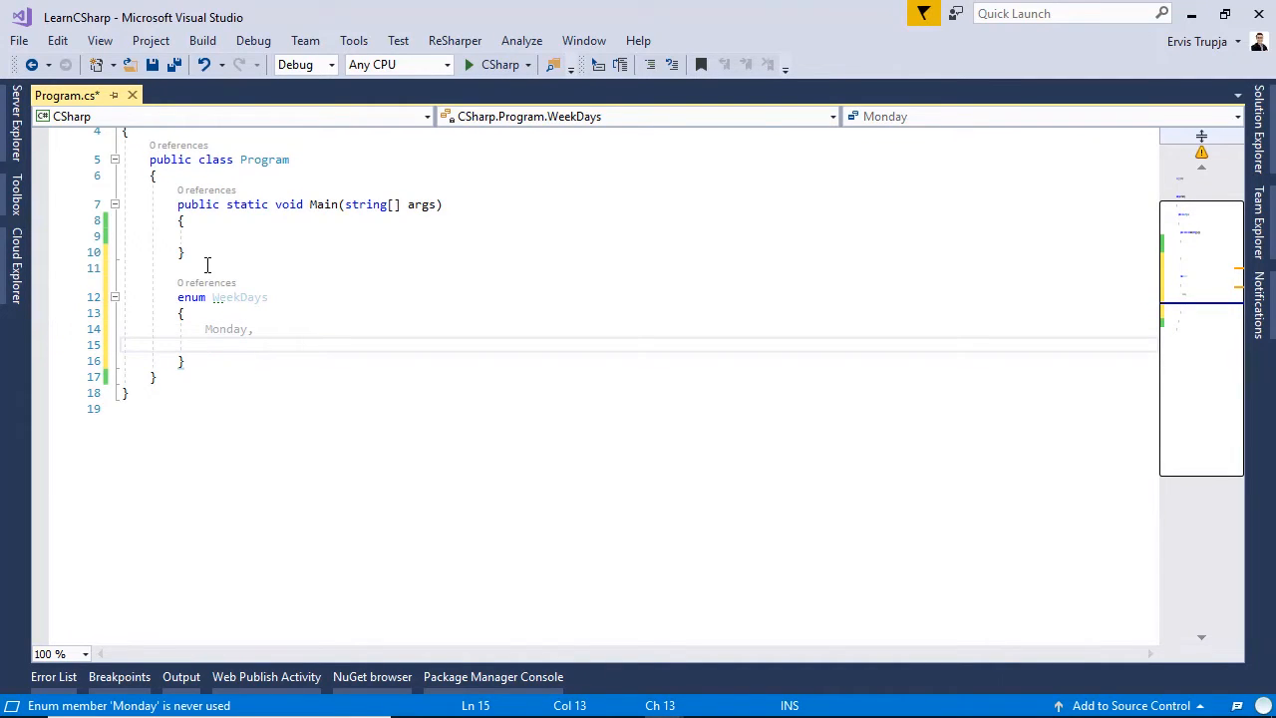
{"action": "type", "text": "Tuesday,"}
{"action": "type", "text": "Wednesday,"}
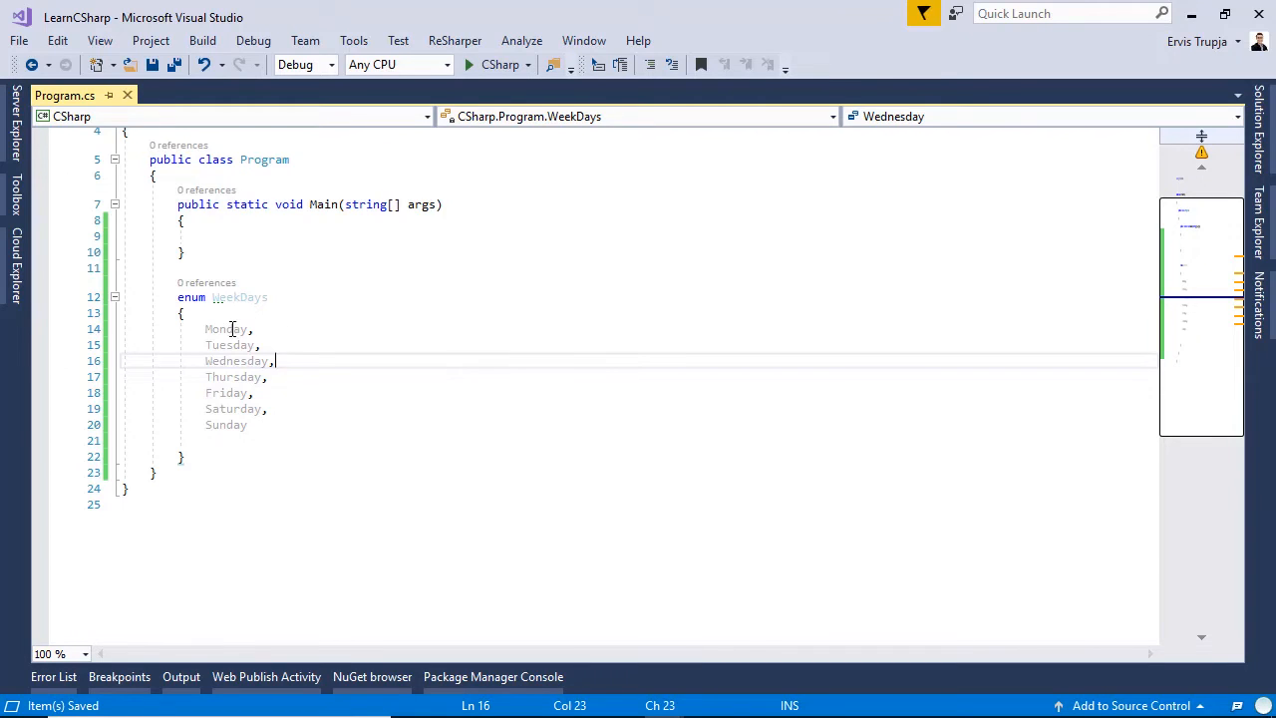
{"action": "mouse_move", "coordinate": [227, 329]}
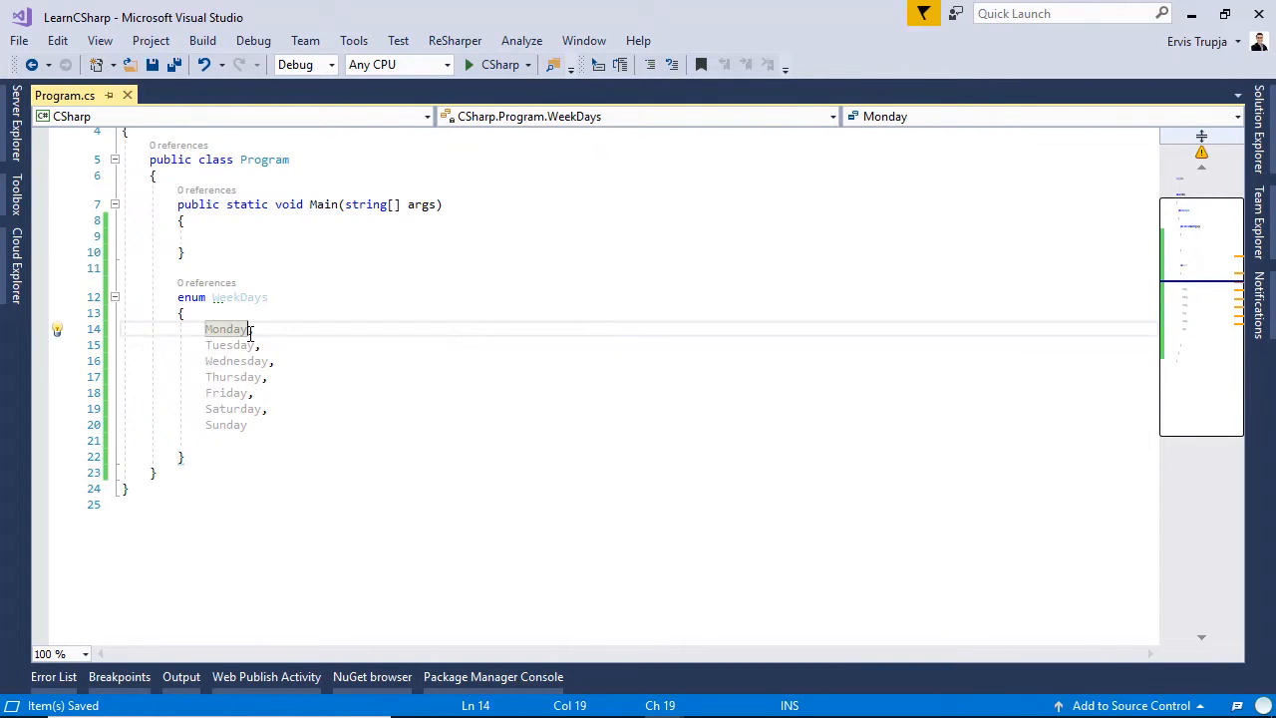
Assign Monday = 1 in the WeekDays enum.
{"action": "type", "text": "= 1"}
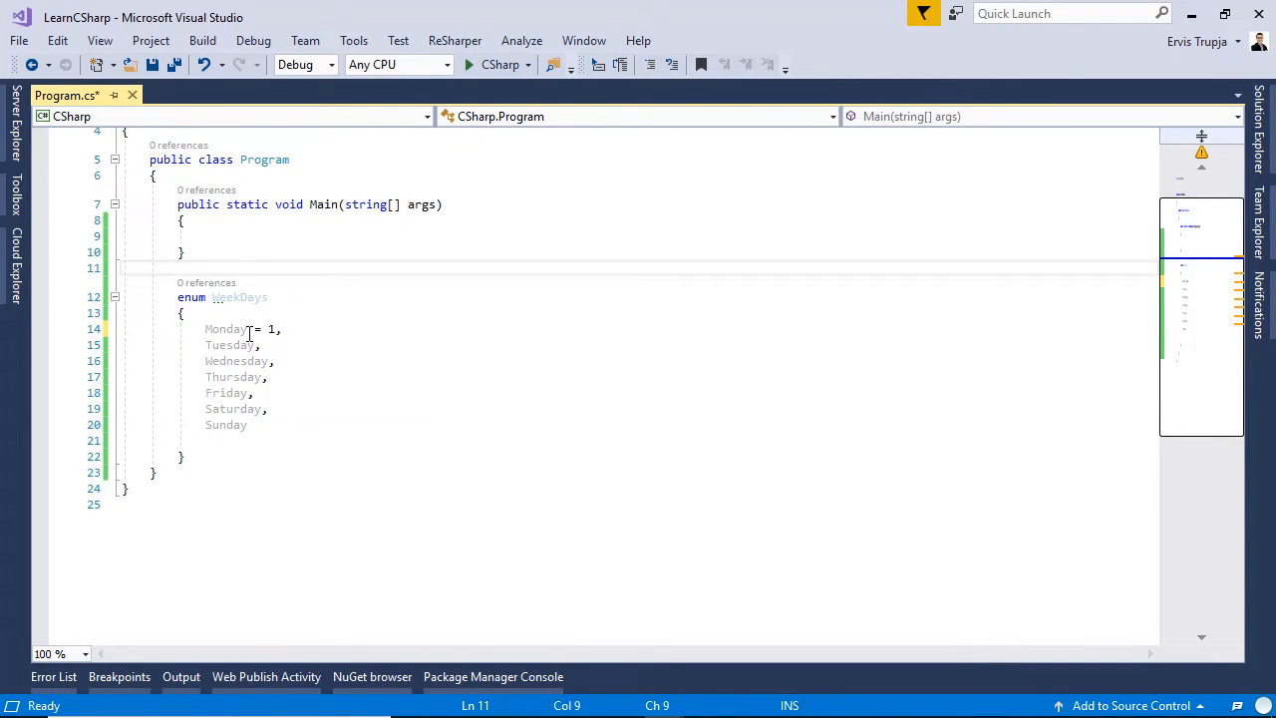
{"action": "mouse_move", "coordinate": [237, 361]}
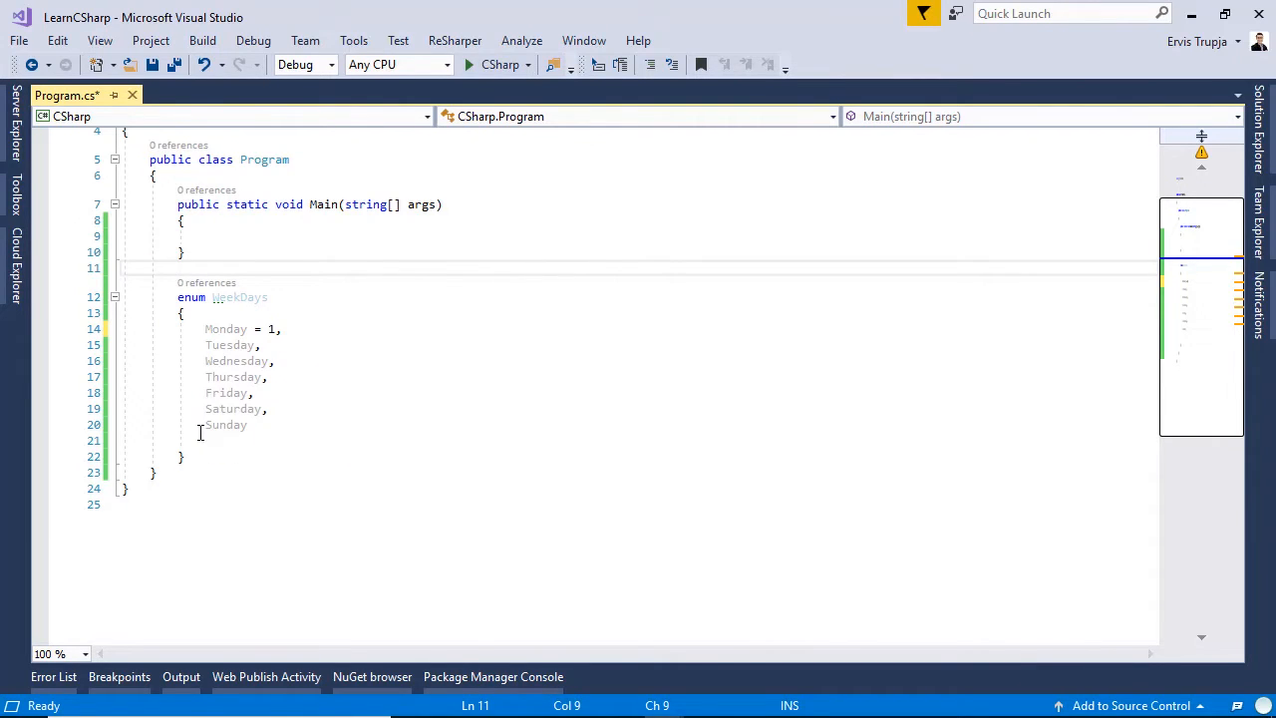
{"action": "mouse_move", "coordinate": [215, 427]}
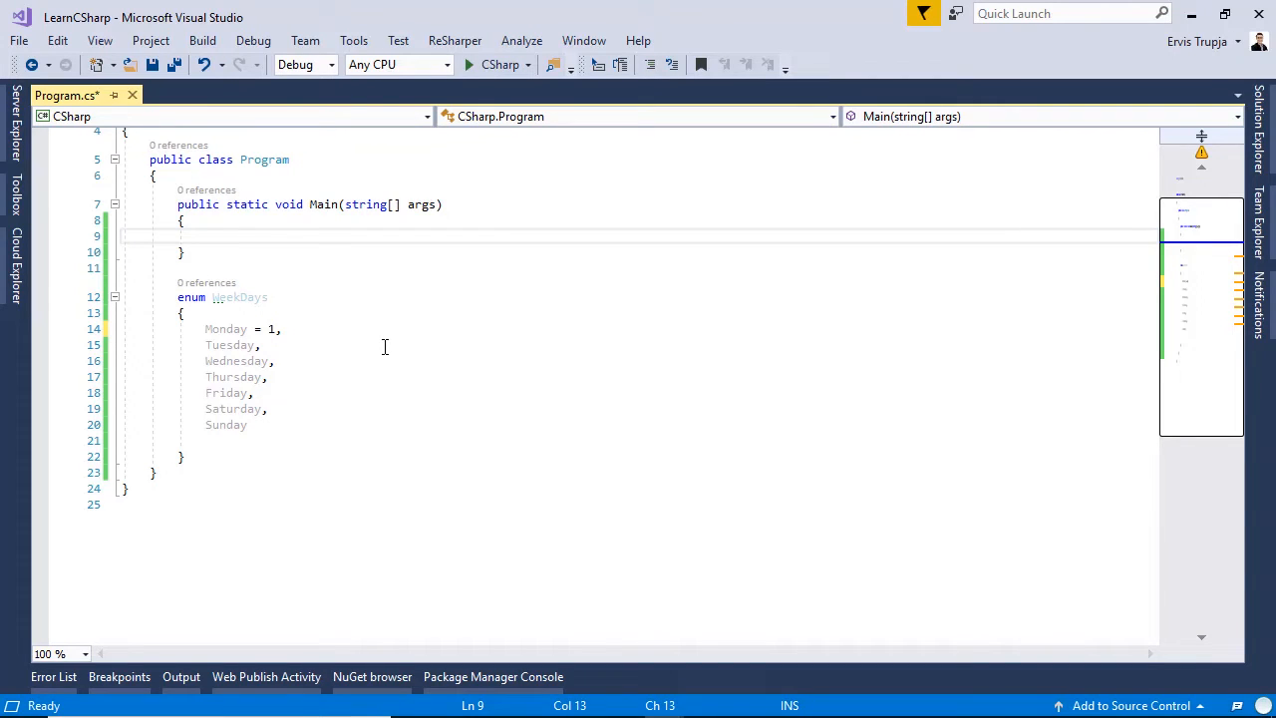
{"action": "mouse_move", "coordinate": [268, 236]}
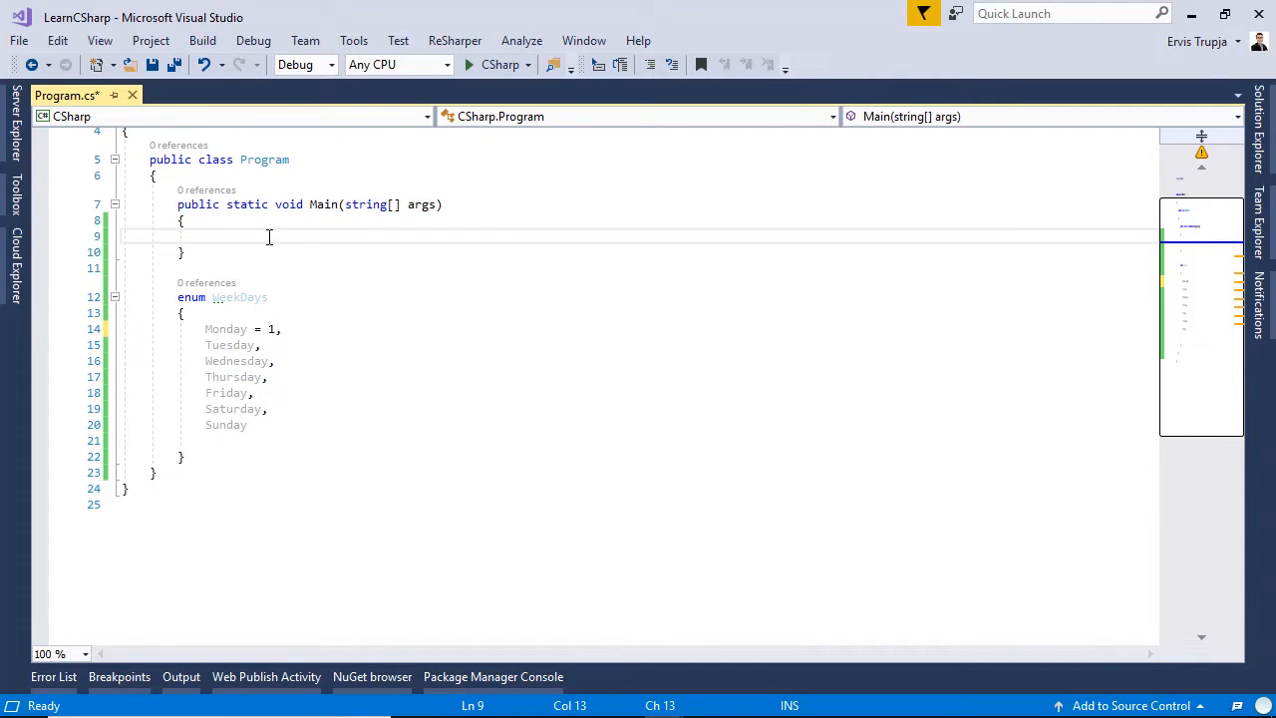
Add Console.WriteLine(WeekDays.Friday); in Main.
{"action": "type", "text": "Console.Write();"}
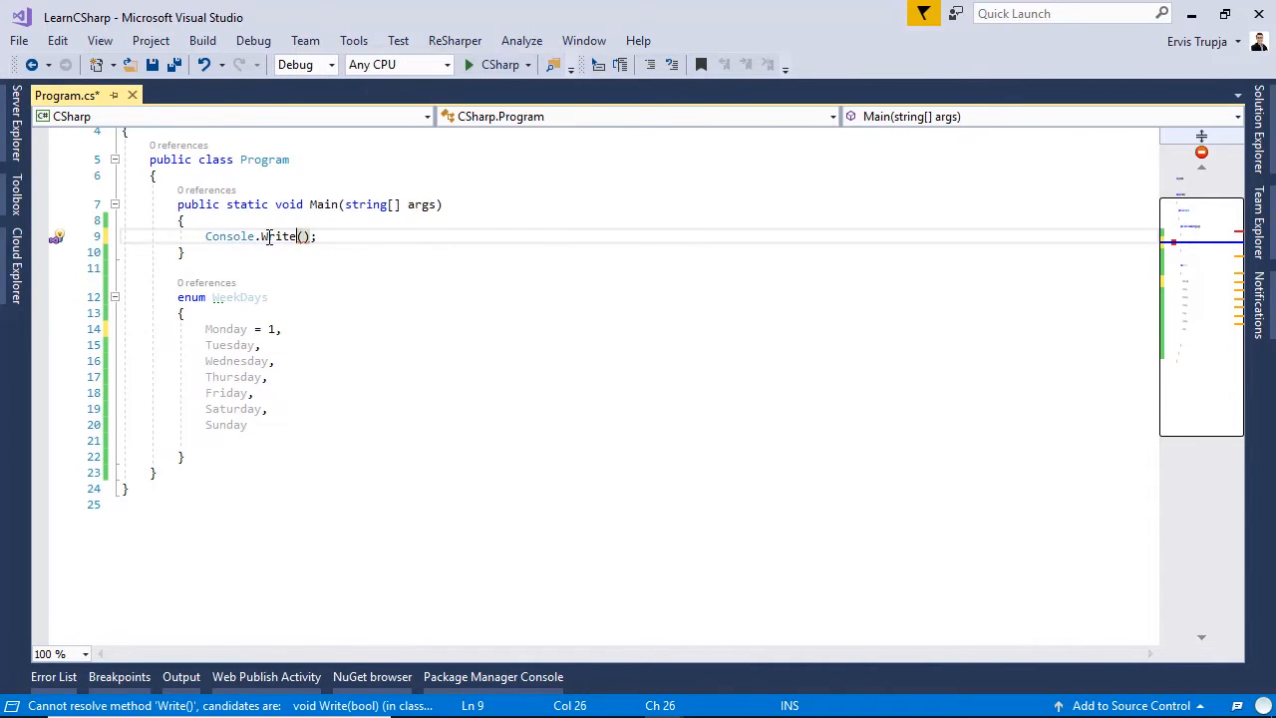
{"action": "type", "text": "Line"}
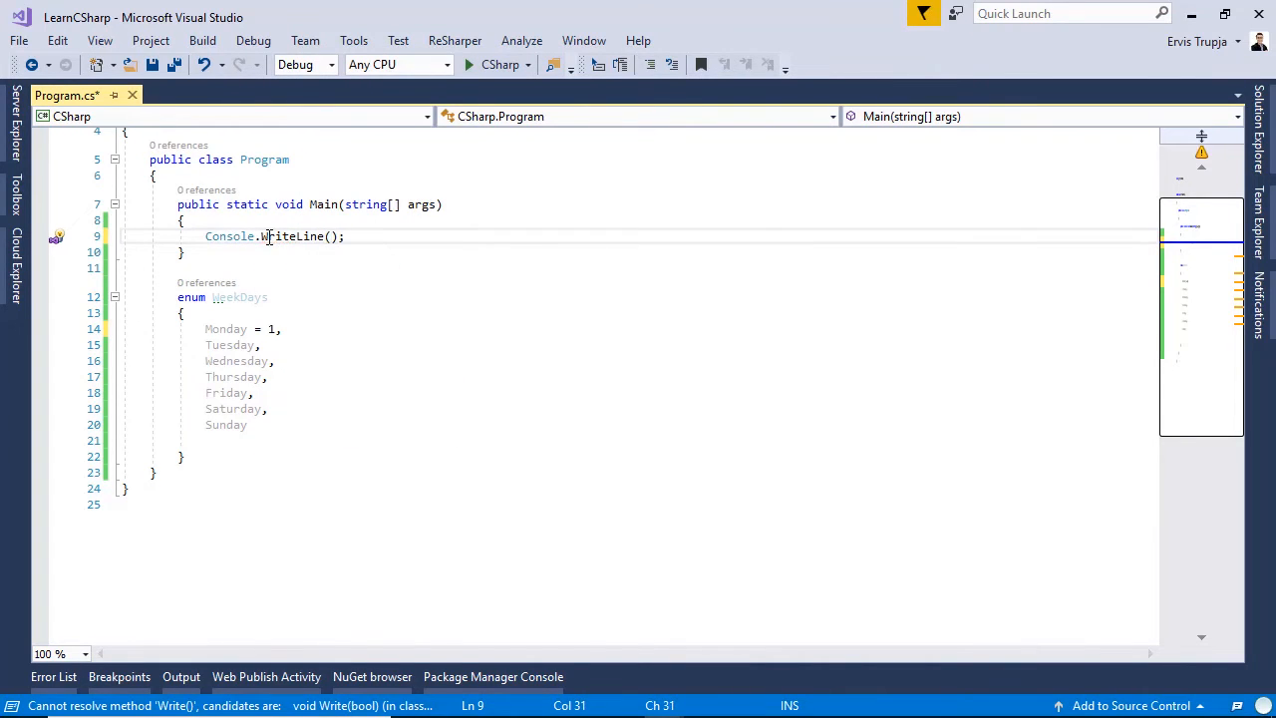
{"action": "type", "text": "WeekDays.Friday"}
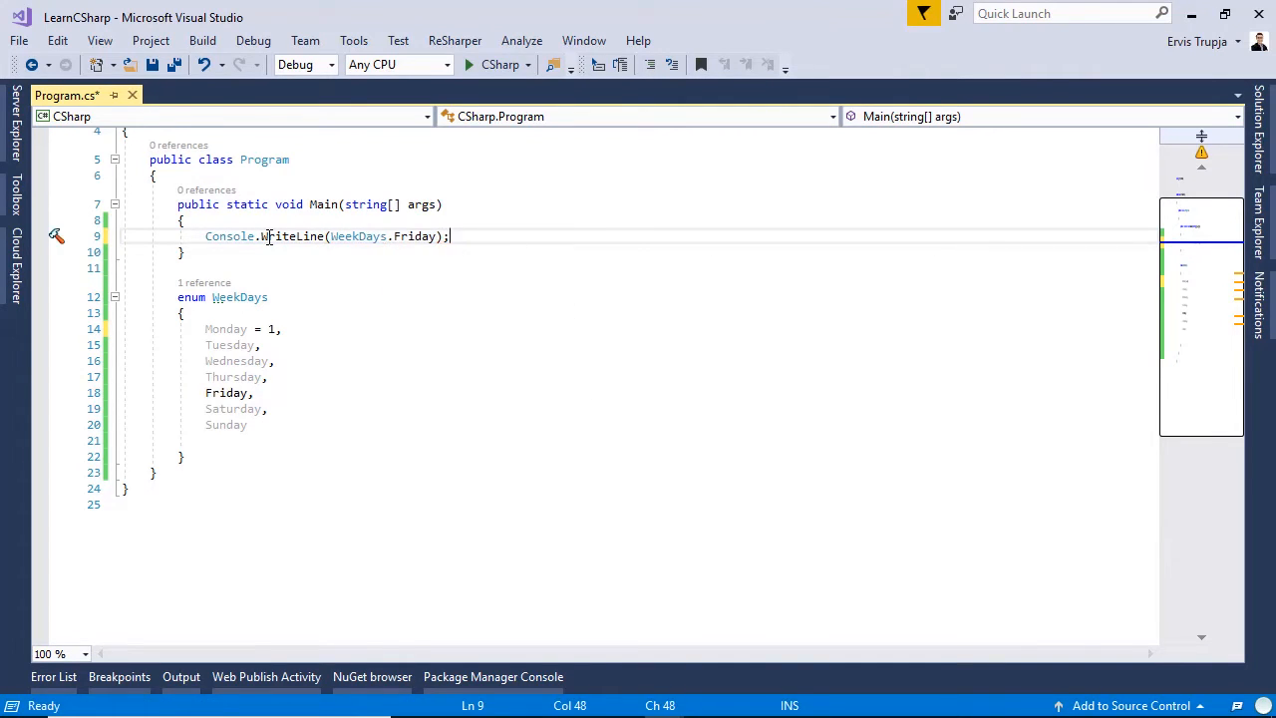
{"action": "mouse_move", "coordinate": [227, 393]}
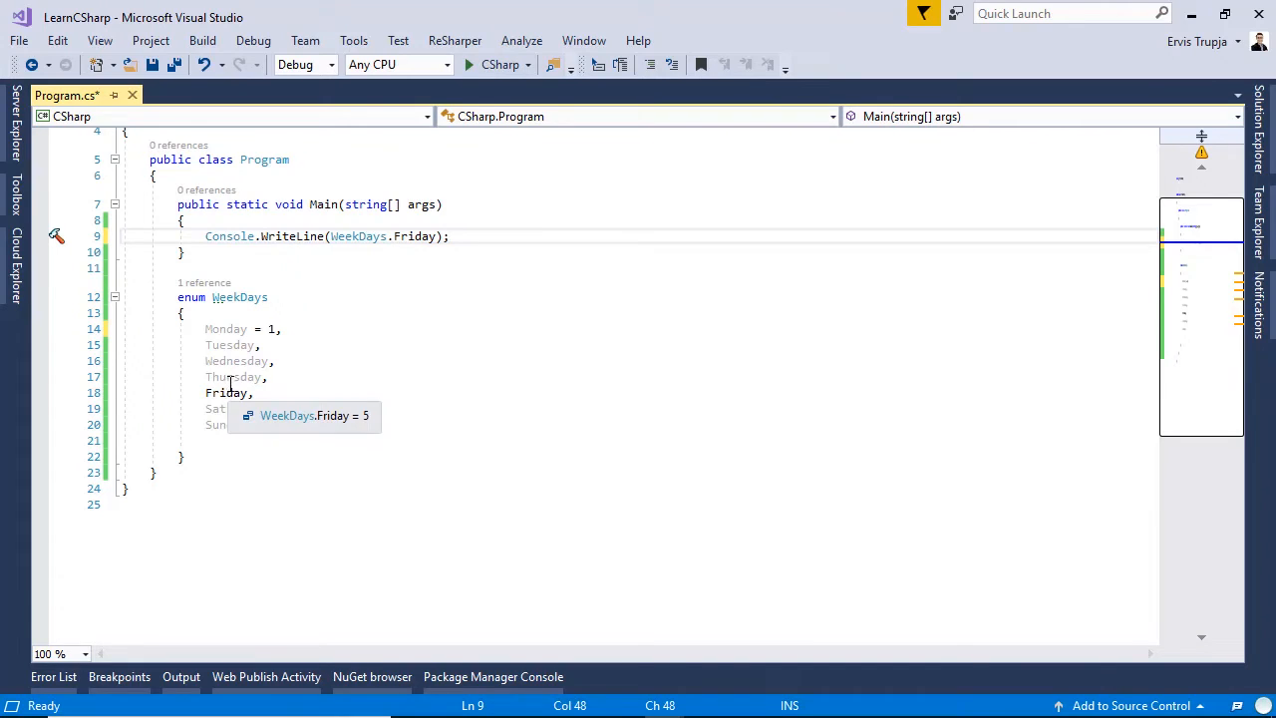
{"action": "mouse_move", "coordinate": [416, 286]}
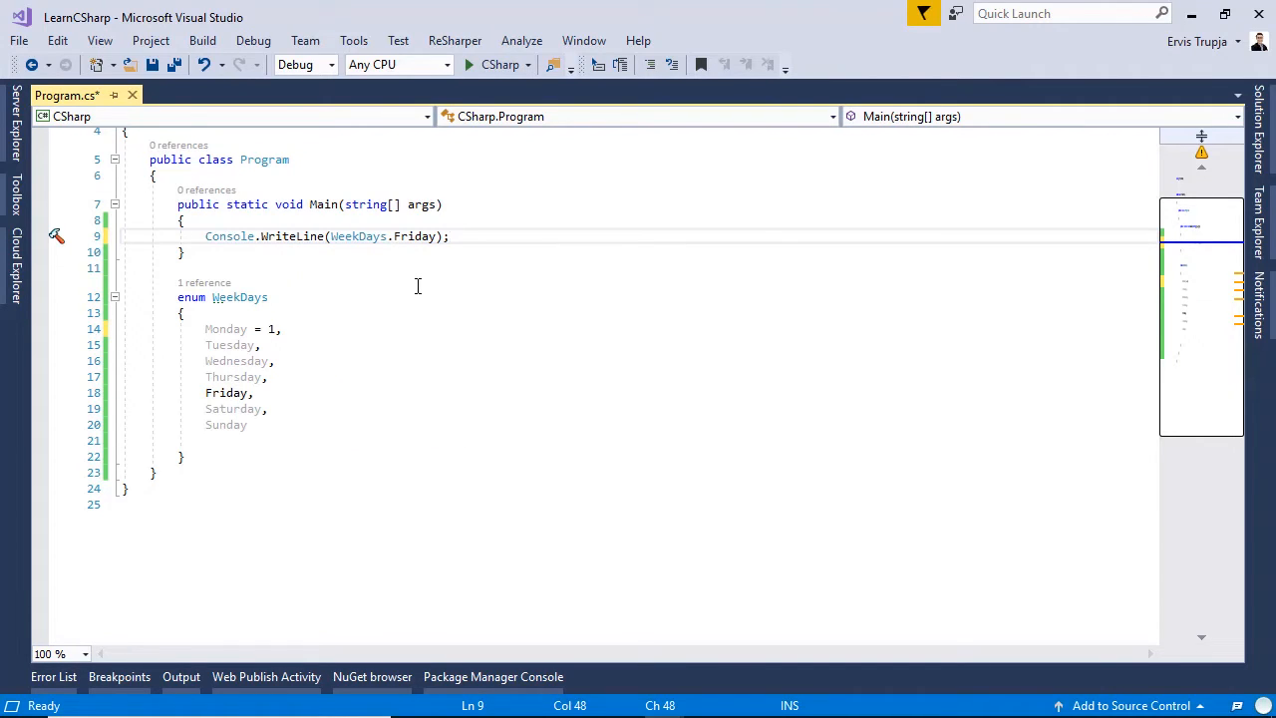
Add Console.WriteLine((int)WeekDays.Thursday); to print Thursday's numeric value.
{"action": "type", "text": "Console.l"}
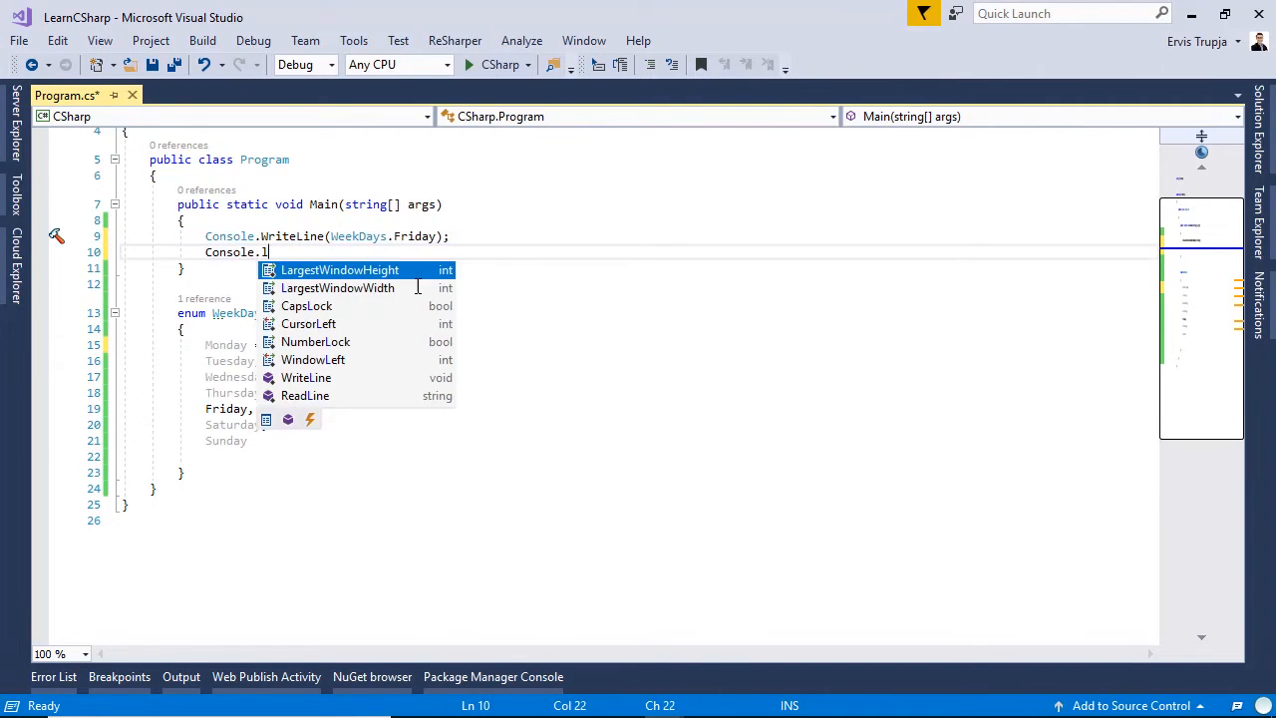
{"action": "type", "text": "WriteLine();"}
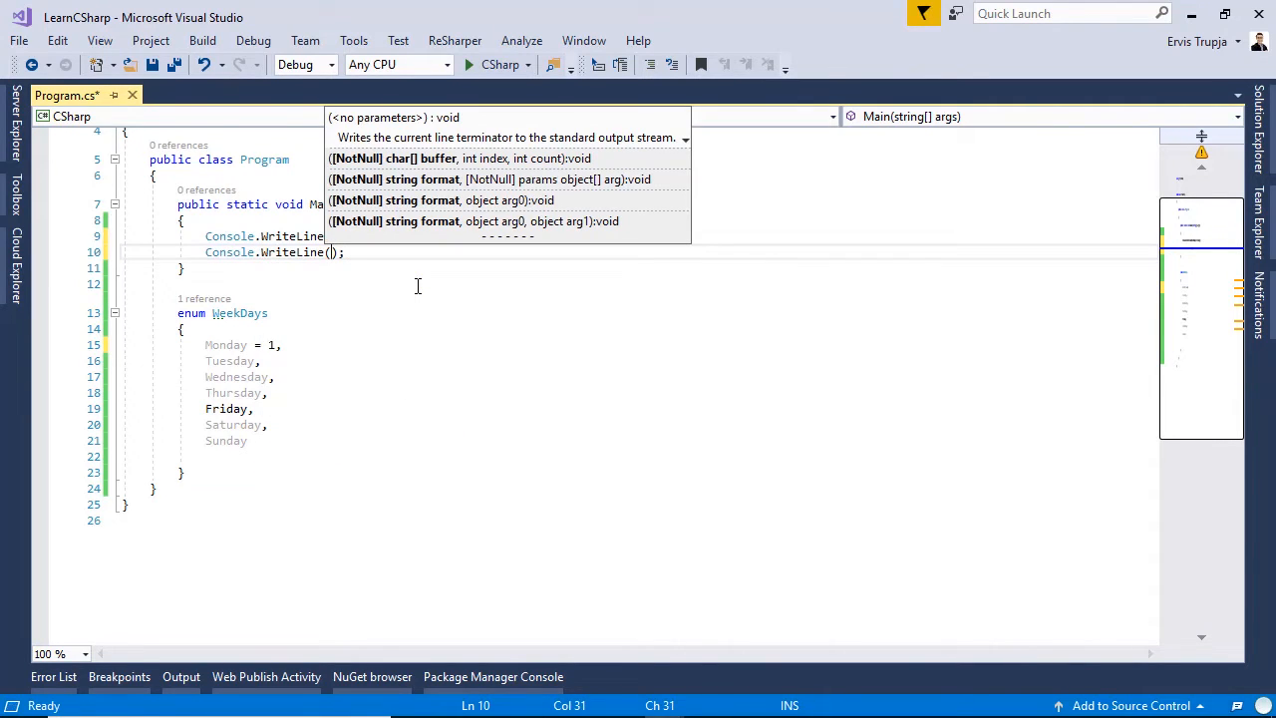
{"action": "type", "text": "WeekDays"}
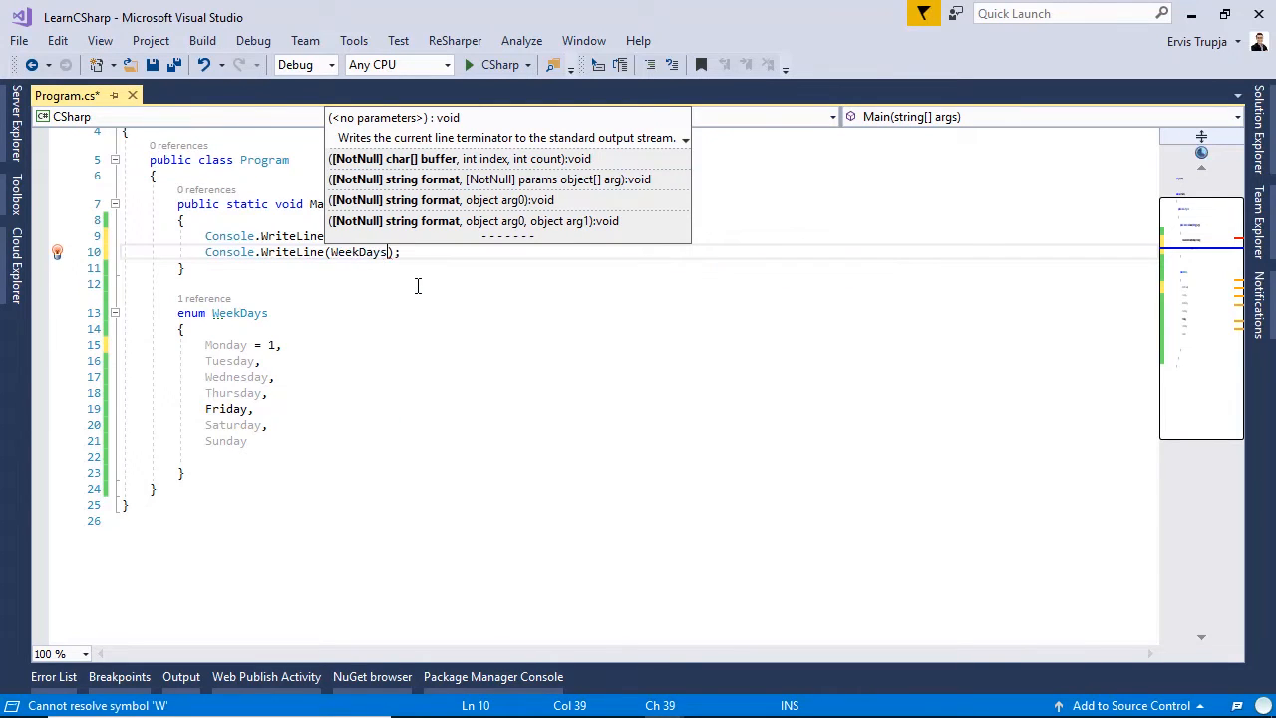
{"action": "type", "text": ".Thursday"}
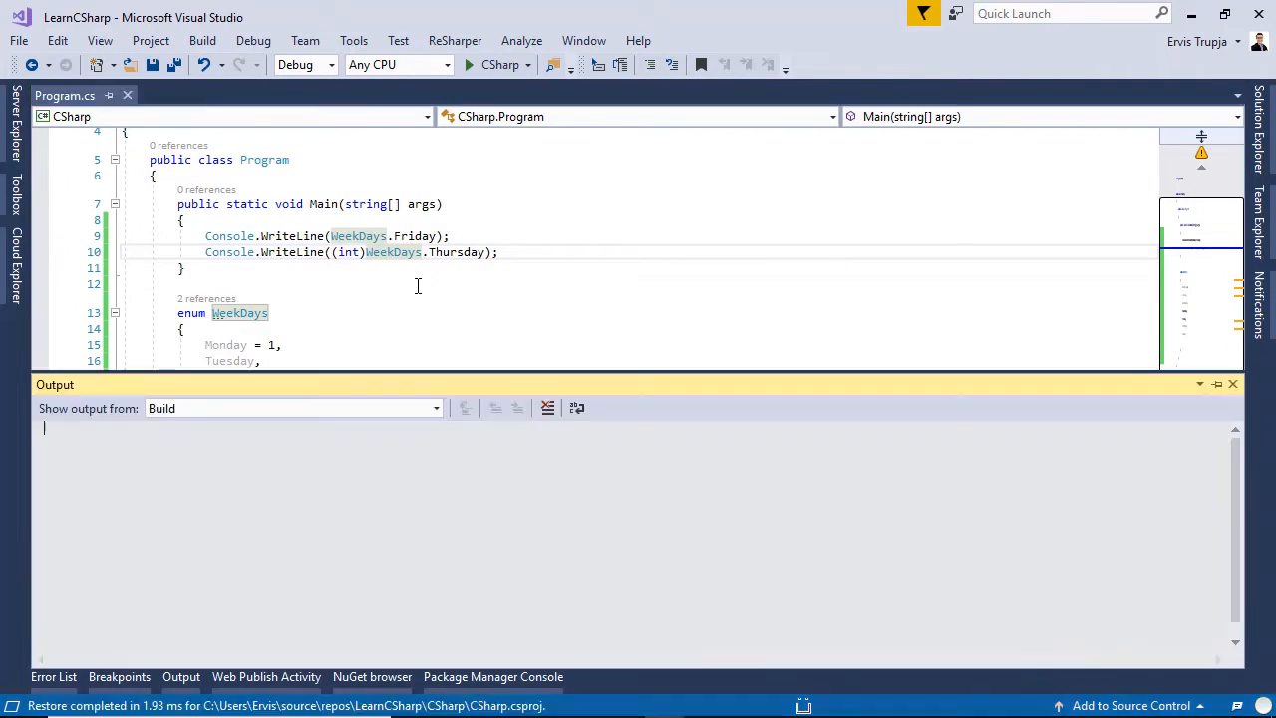
Run the console app with Start to view the Friday and Thursday output.
{"action": "left_click", "coordinate": [479, 63]}
{"action": "type", "text": "\"1\""}
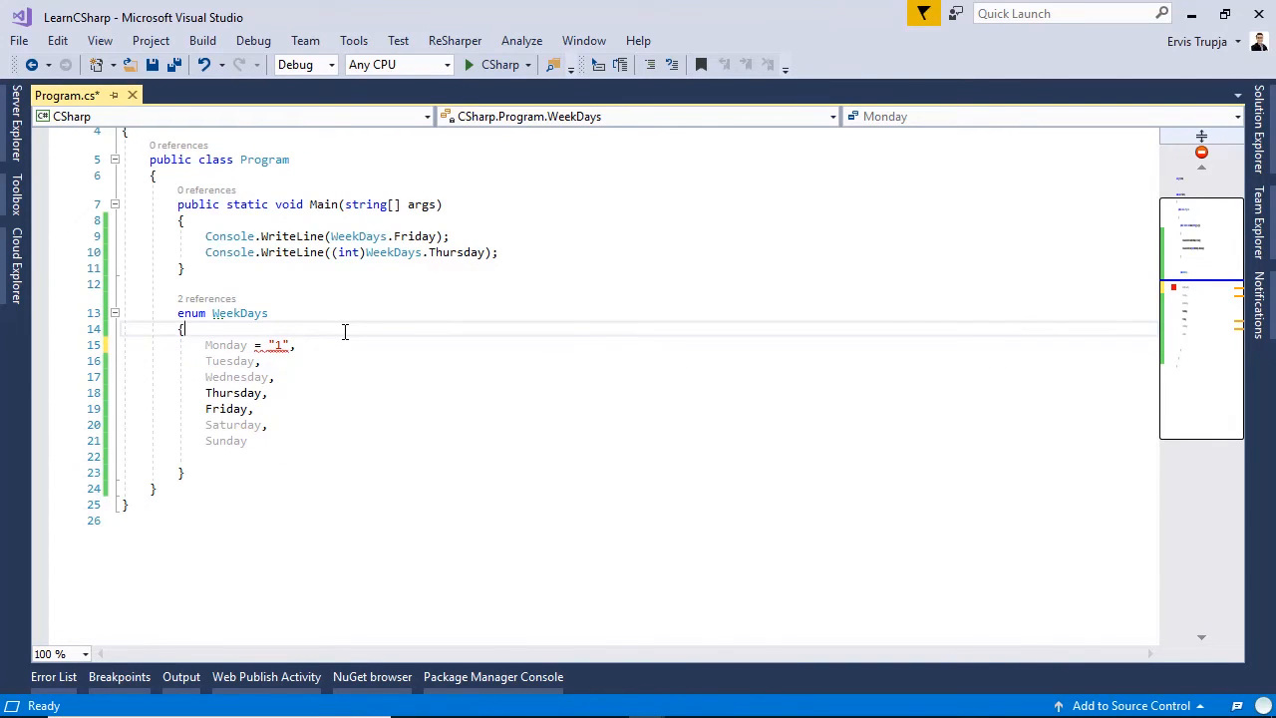
{"action": "mouse_move", "coordinate": [277, 344]}
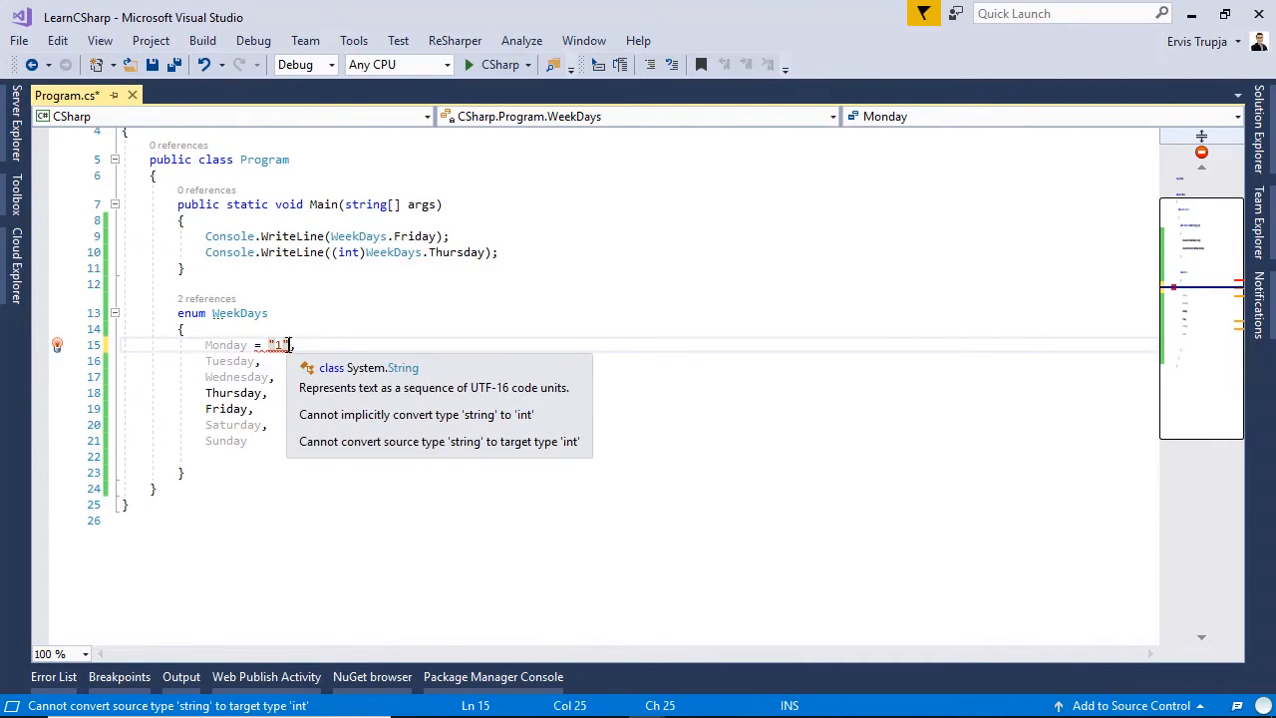
Change Monday's value to the string "1" to see the error, then restore it to 1.
{"action": "type", "text": "1,"}
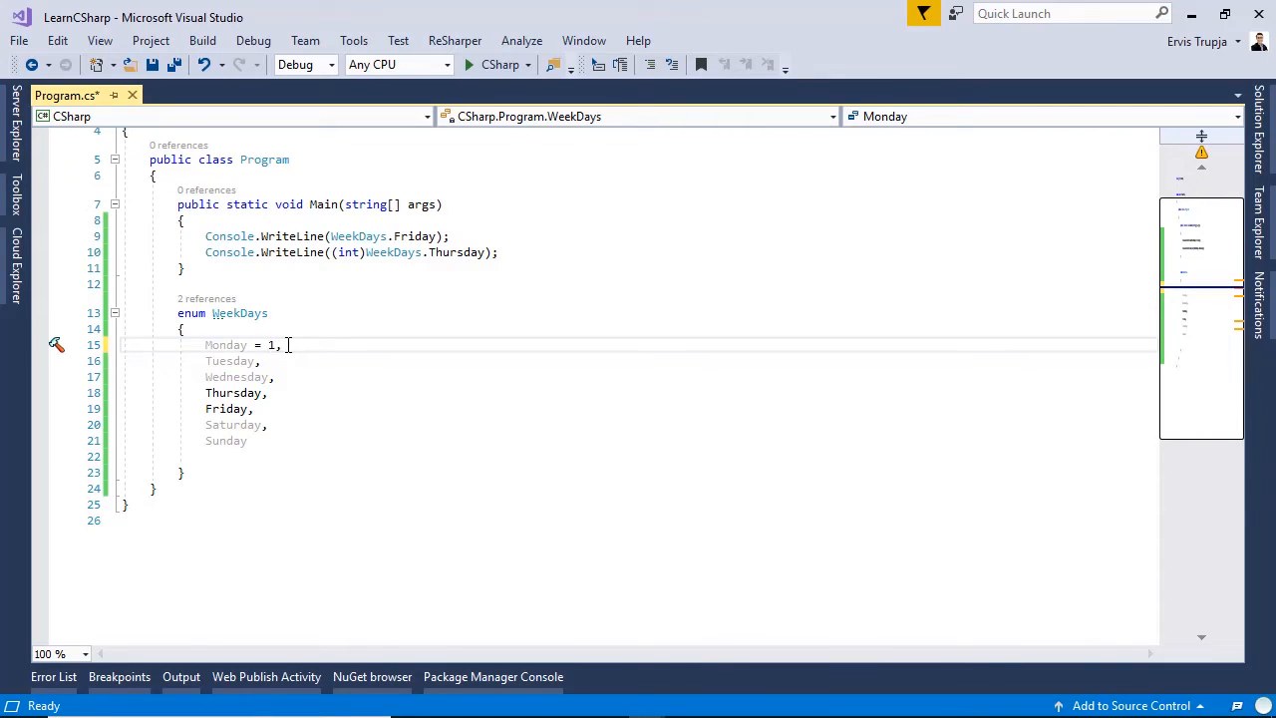
Add a Console.Write("GetName()"); label line after the Thursday line.
{"action": "left_click", "coordinate": [510, 251]}
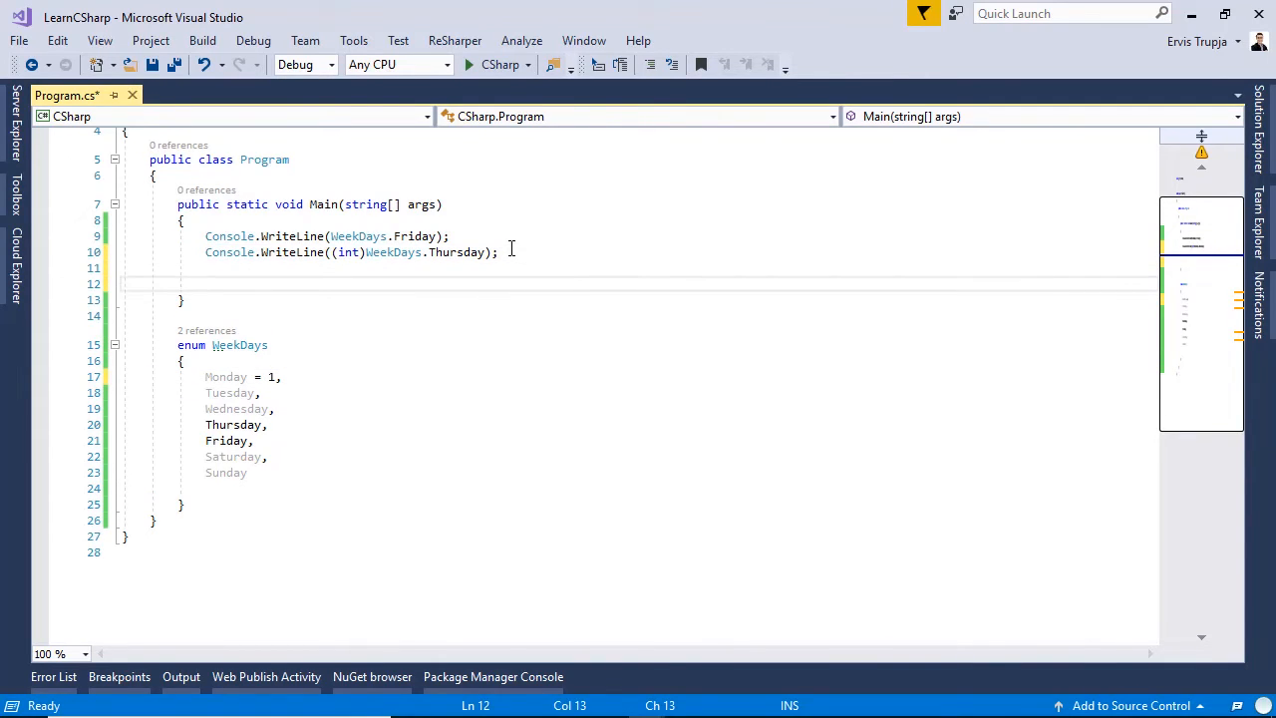
{"action": "type", "text": "Console.write"}
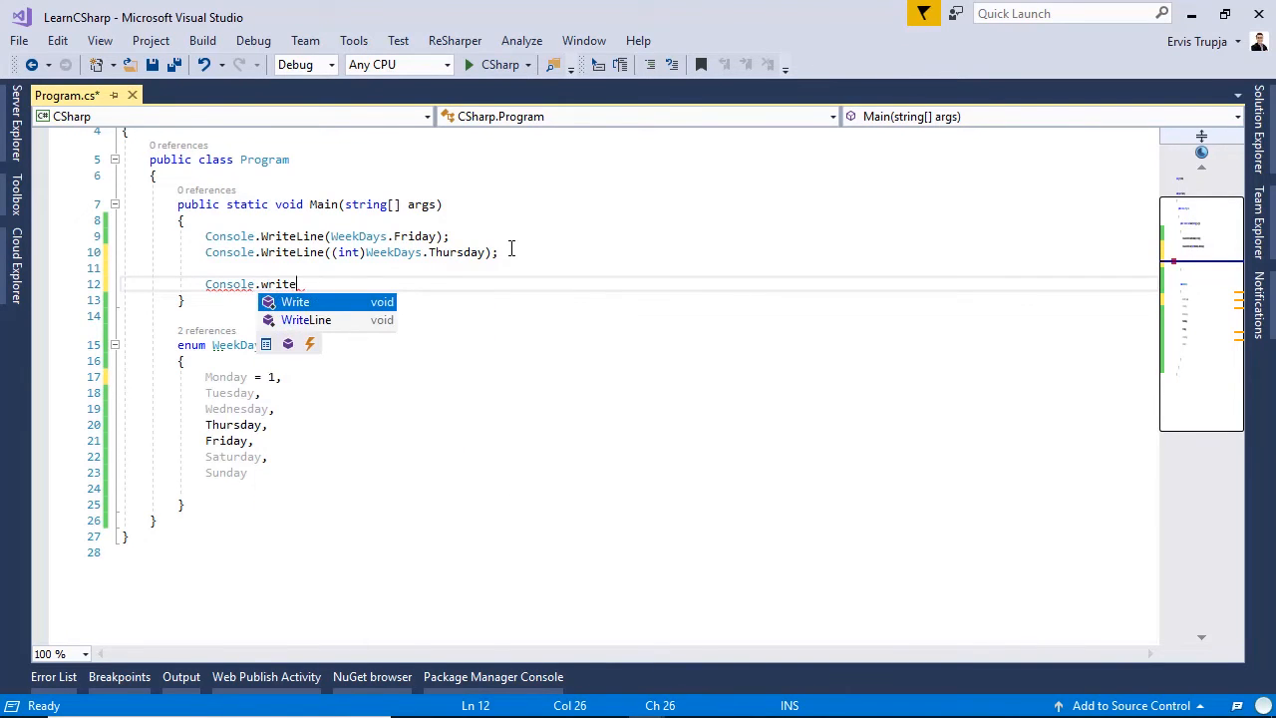
{"action": "type", "text": "(\"\");"}
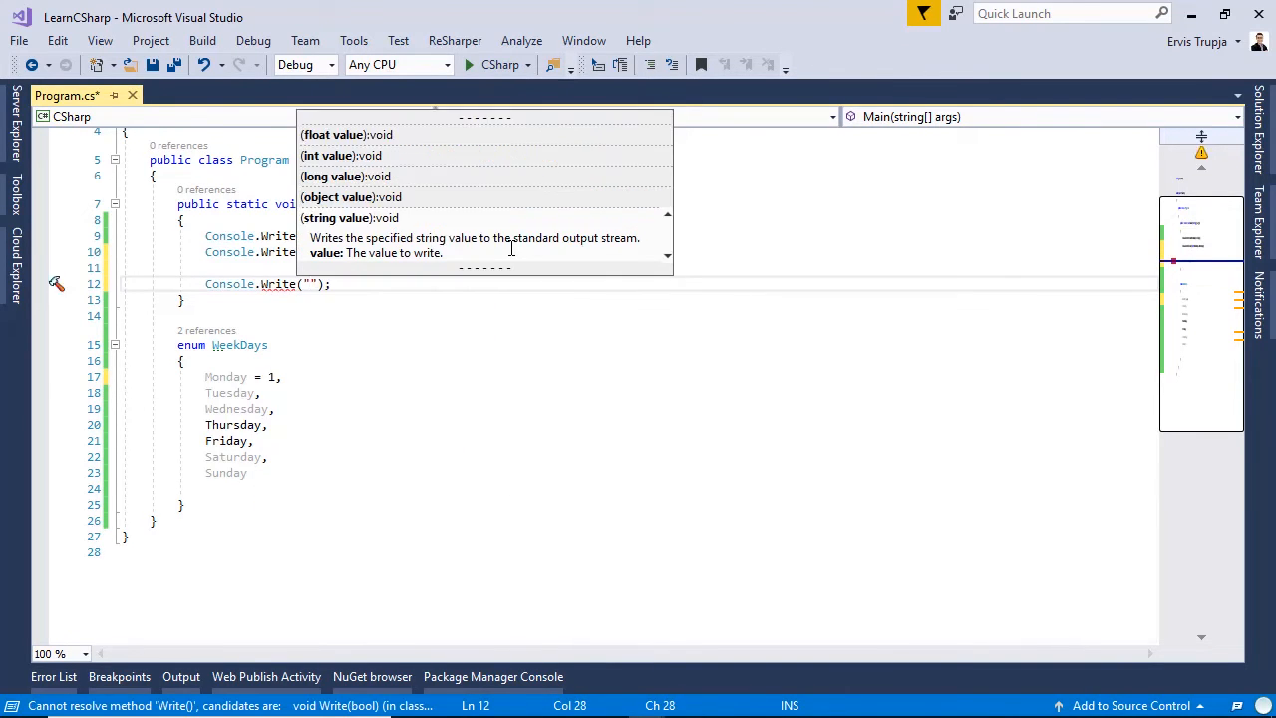
{"action": "type", "text": "Get"}
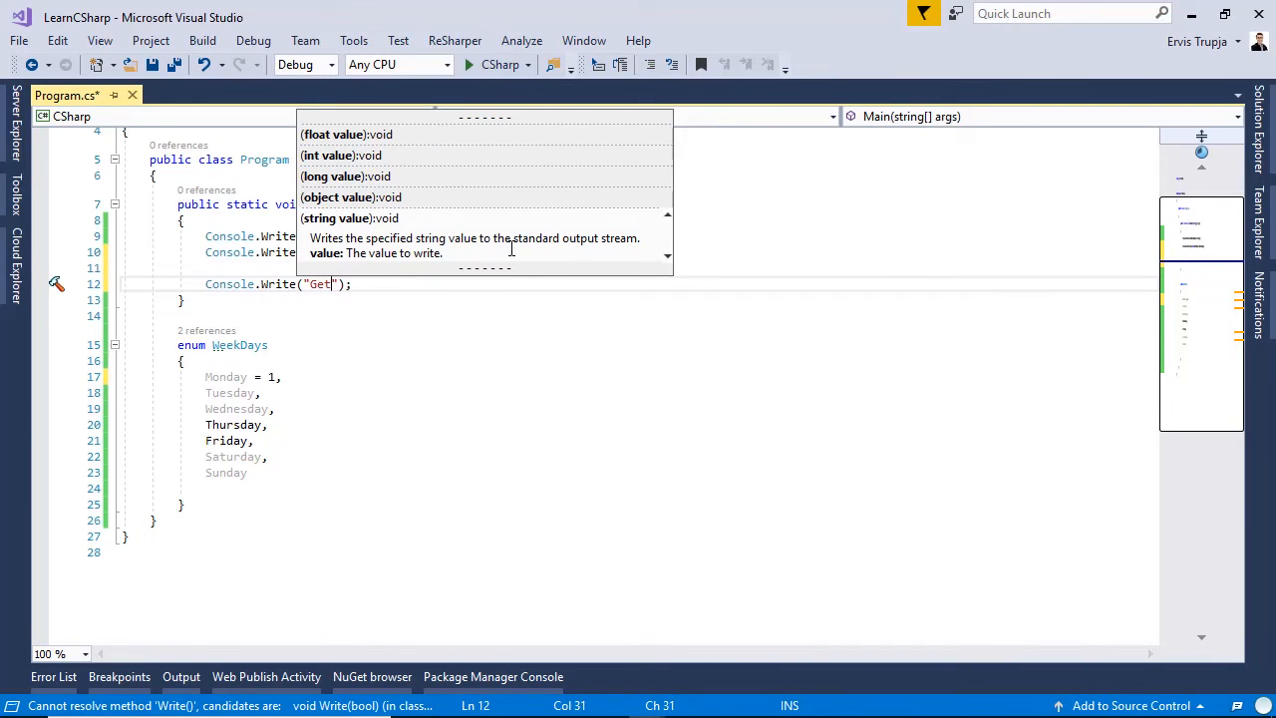
{"action": "type", "text": "Name"}
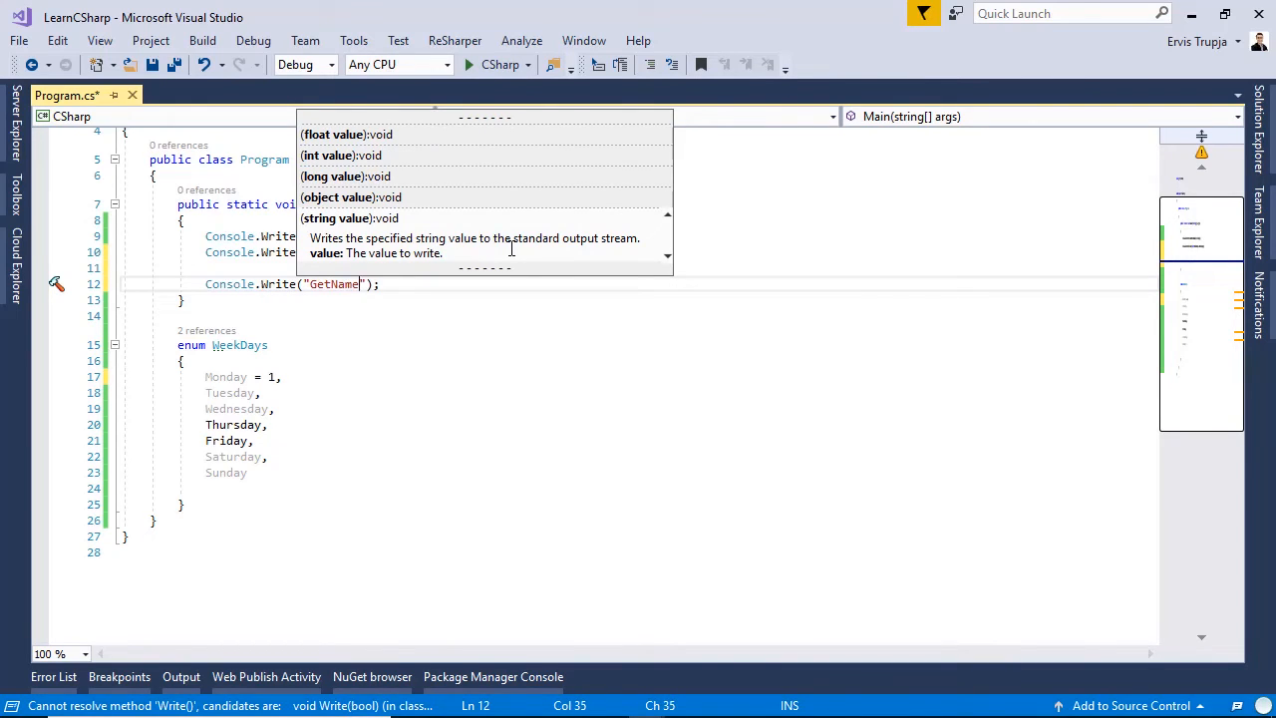
{"action": "type", "text": "()"}
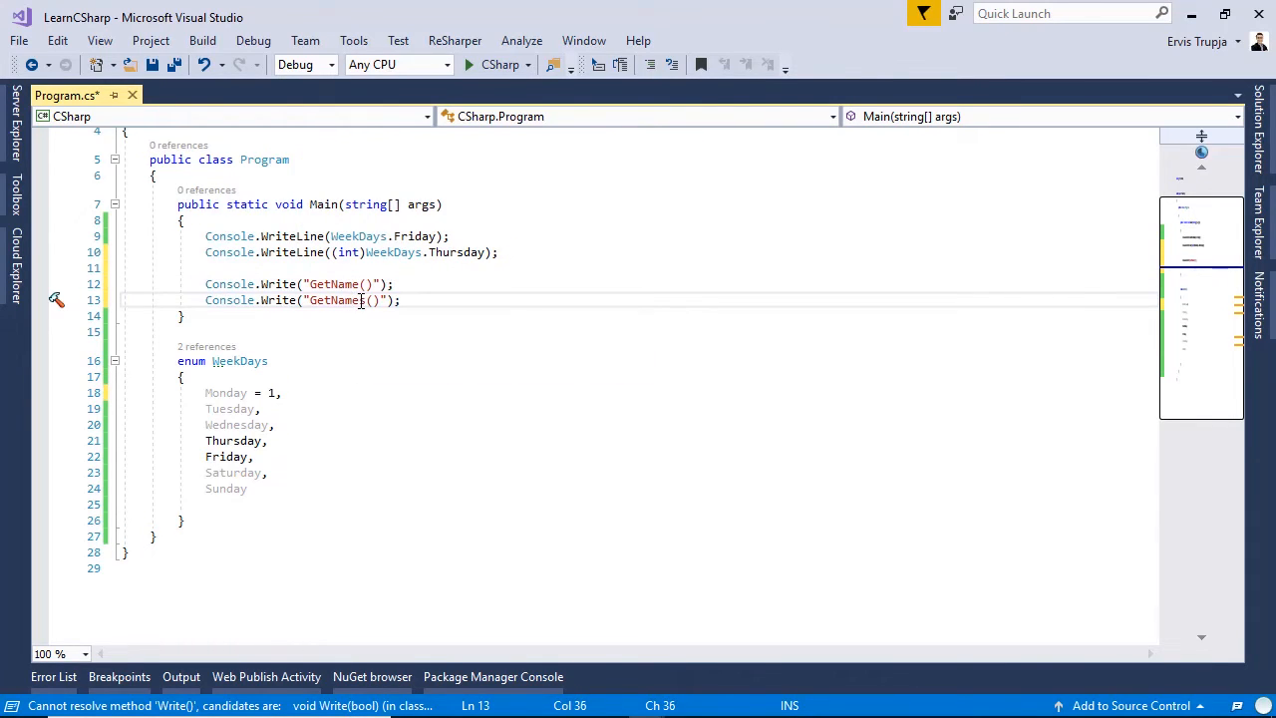
Add a second GetName() label and a Console.Write("TryParse()"); line below.
{"action": "type", "text": "s"}
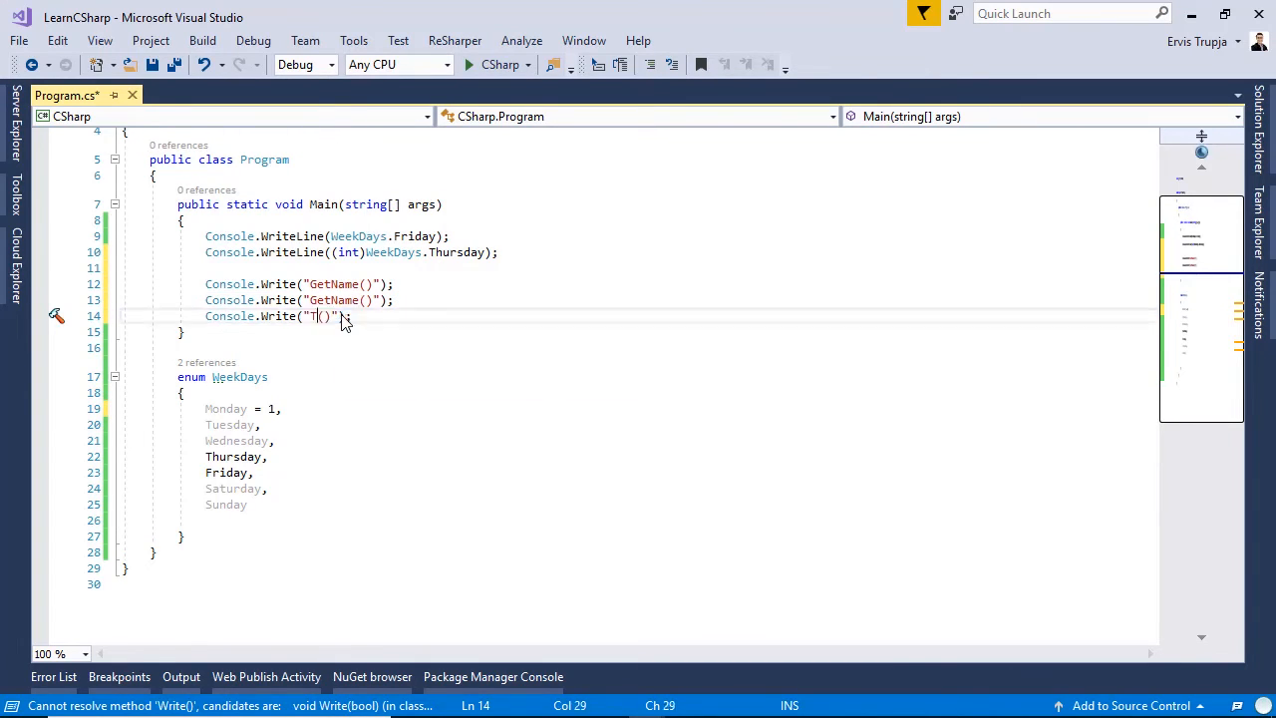
{"action": "type", "text": "ryParse"}
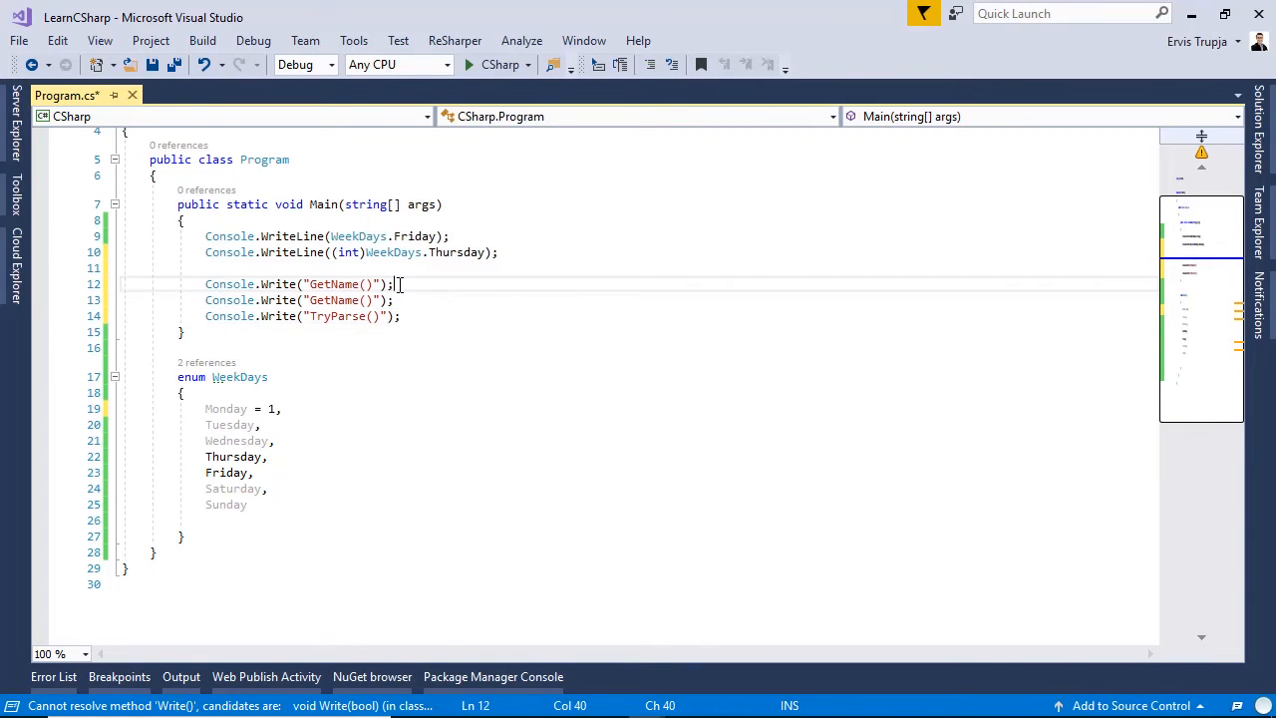
{"action": "type", "text": "console.WriteL();"}
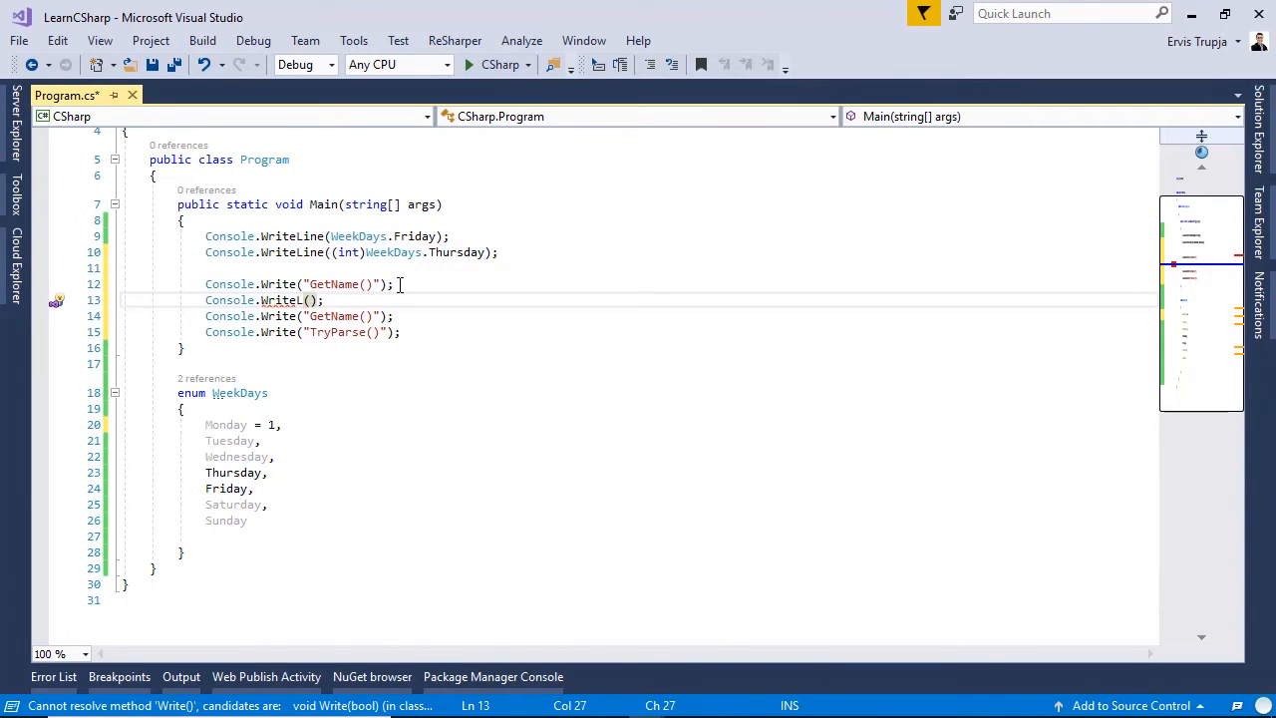
Insert Console.WriteLine(Enum.GetName(typeof(WeekDays), 5)); after the first GetName() label.
{"action": "type", "text": "ine"}
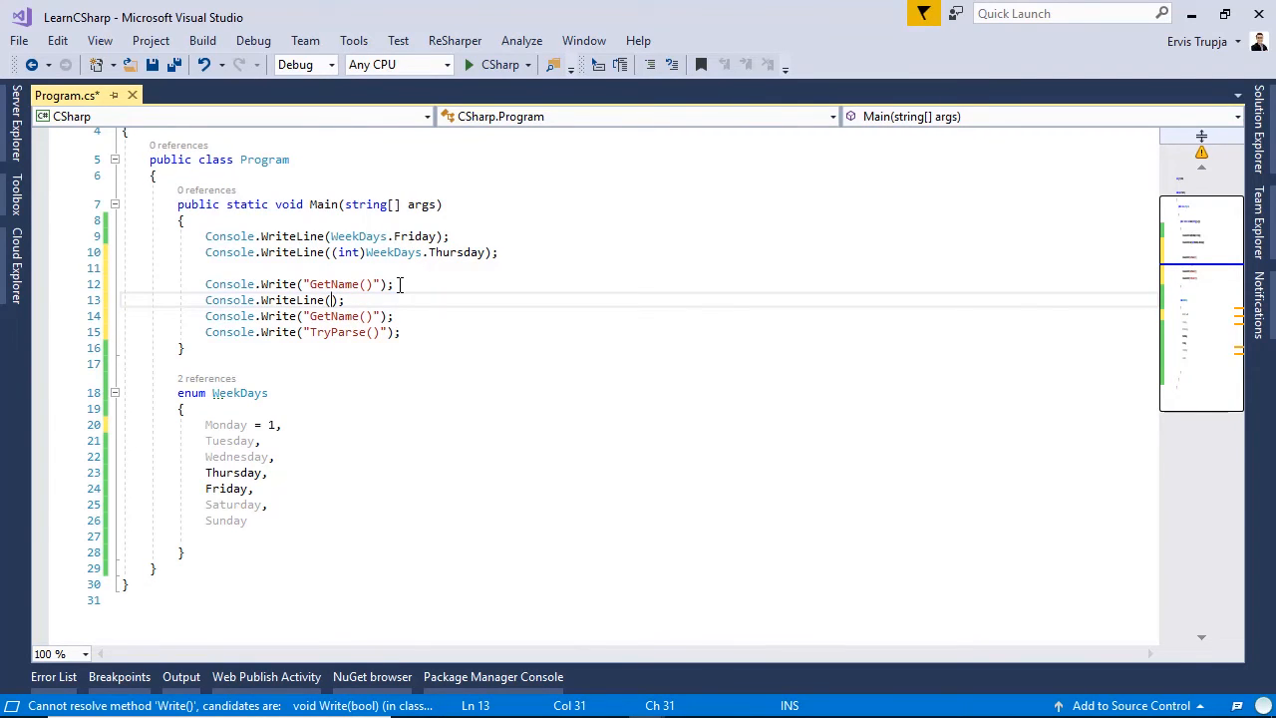
{"action": "type", "text": "E"}
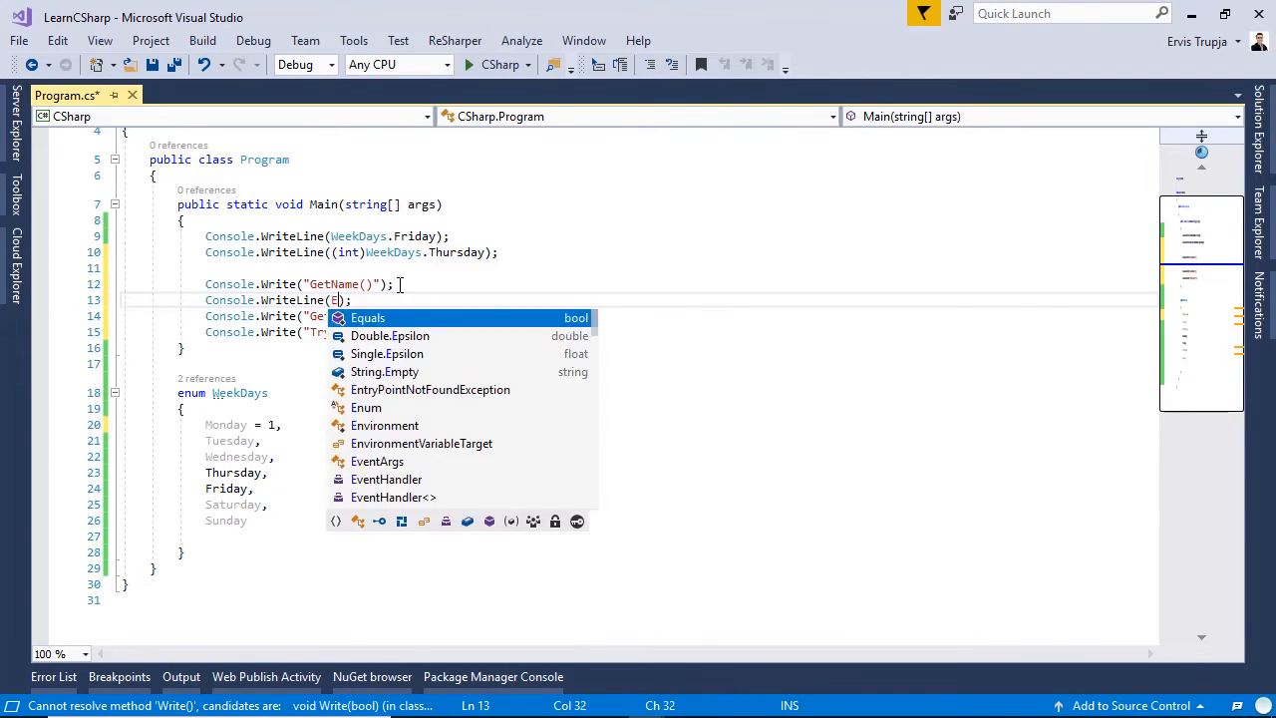
{"action": "type", "text": "num"}
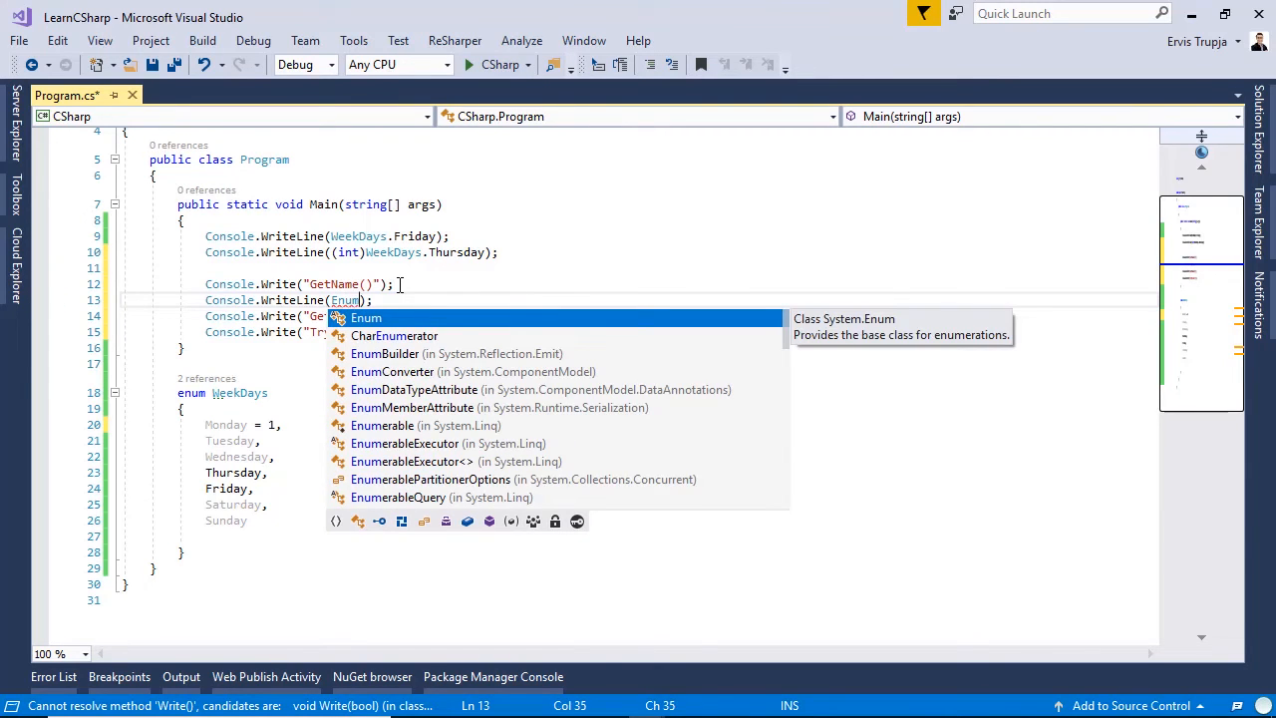
{"action": "type", "text": ".GetName("}
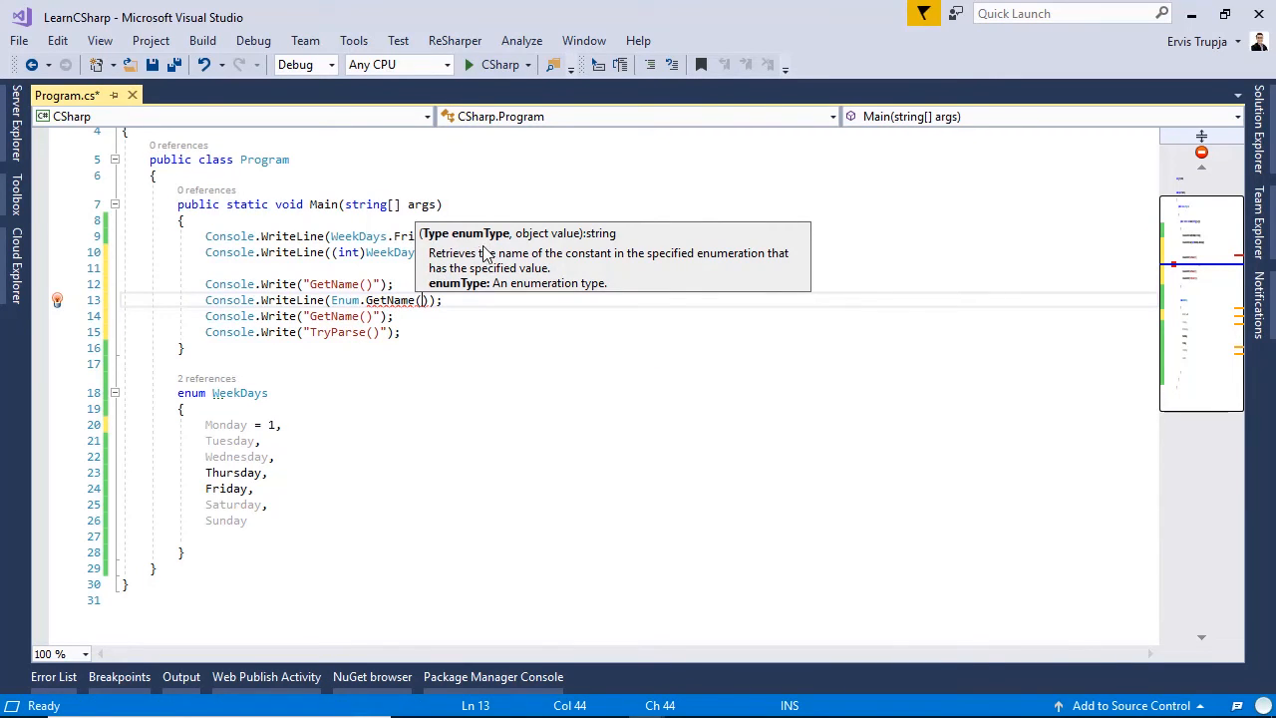
{"action": "mouse_move", "coordinate": [488, 270]}
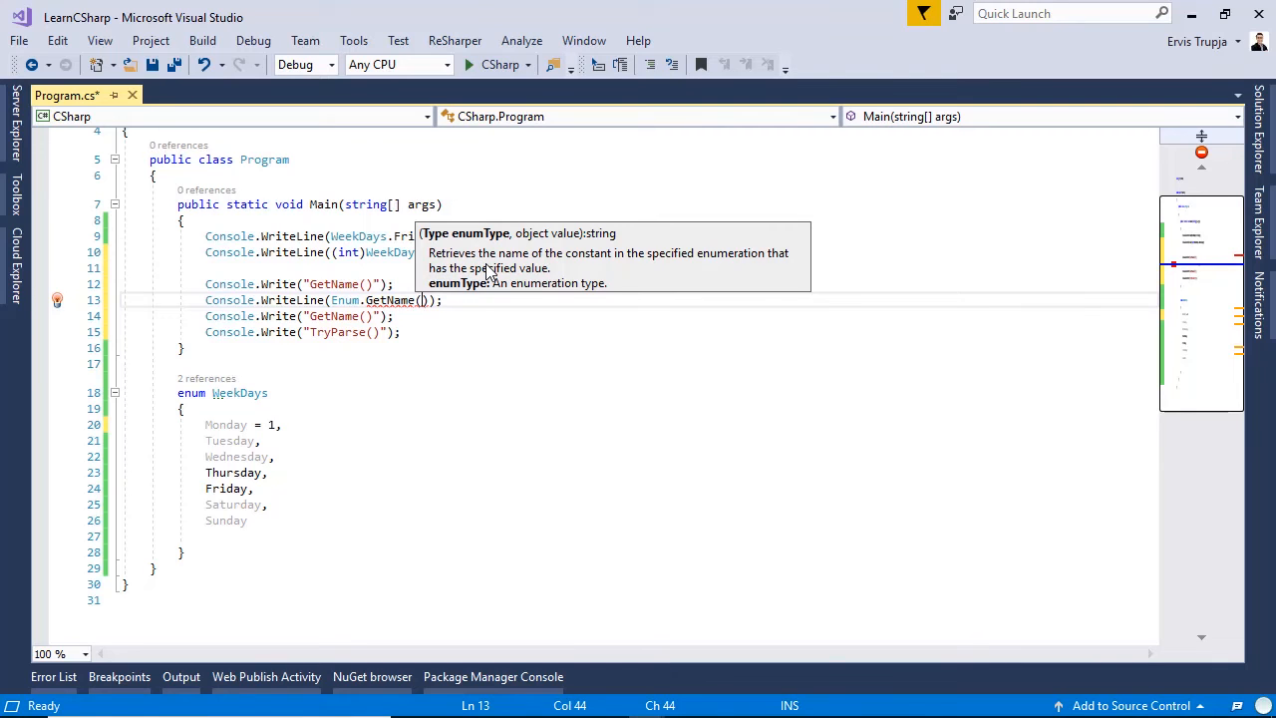
{"action": "type", "text": "typeof()"}
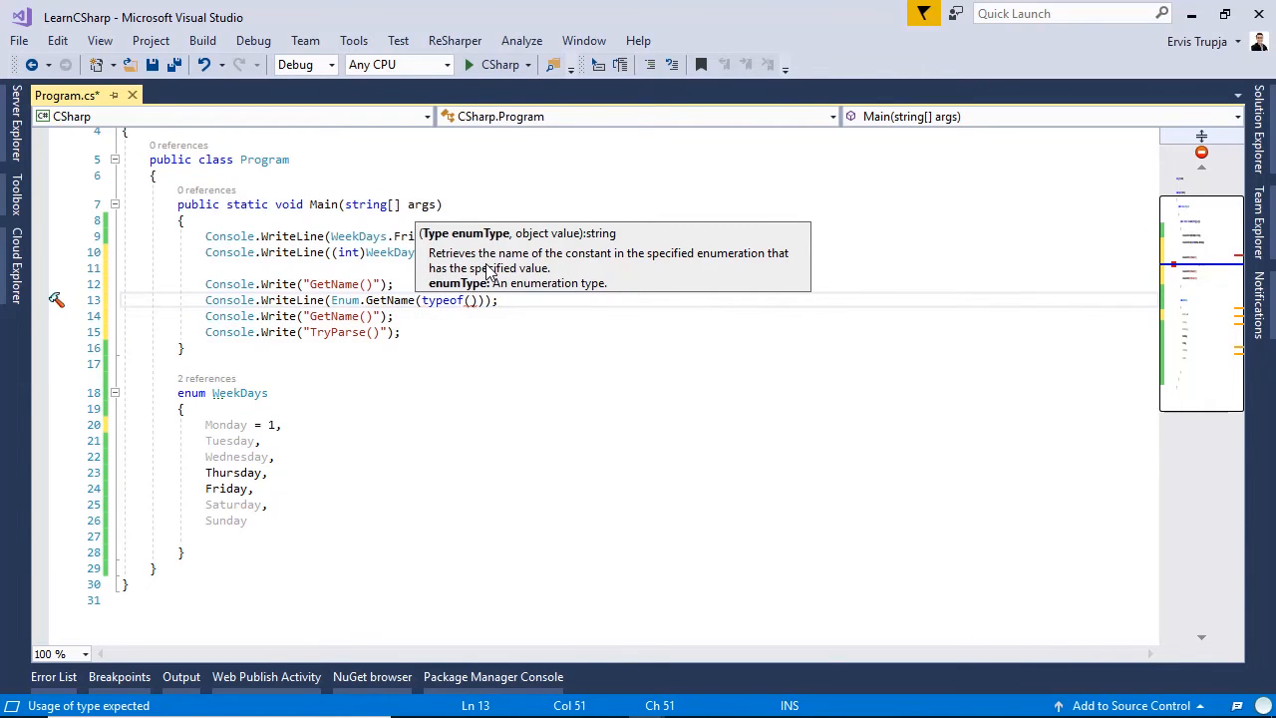
{"action": "type", "text": "WeekDays"}
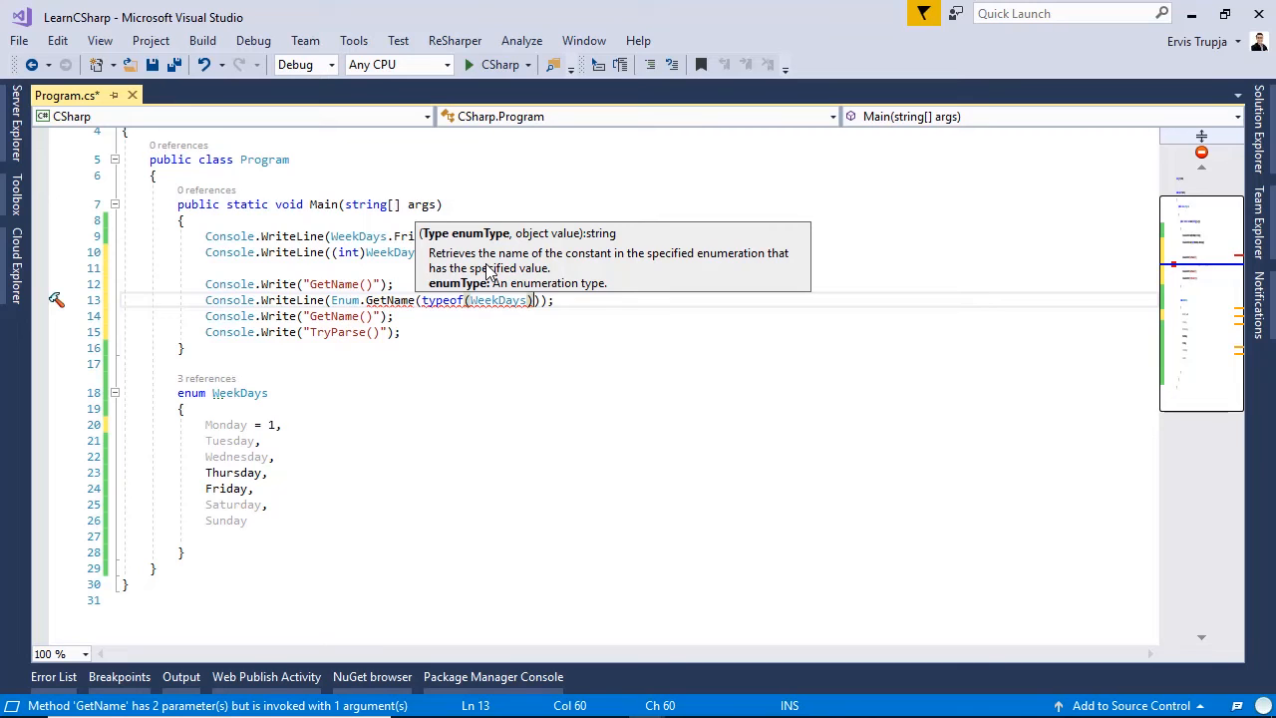
{"action": "type", "text": ","}
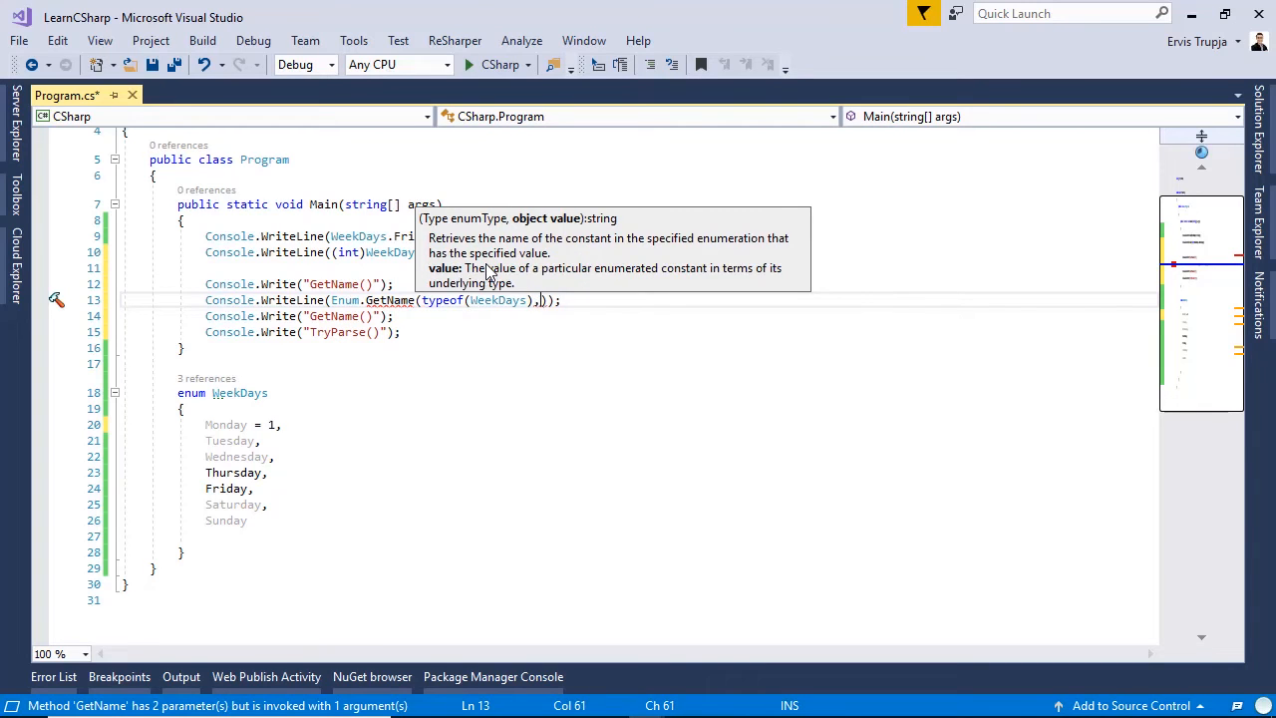
{"action": "type", "text": "5"}
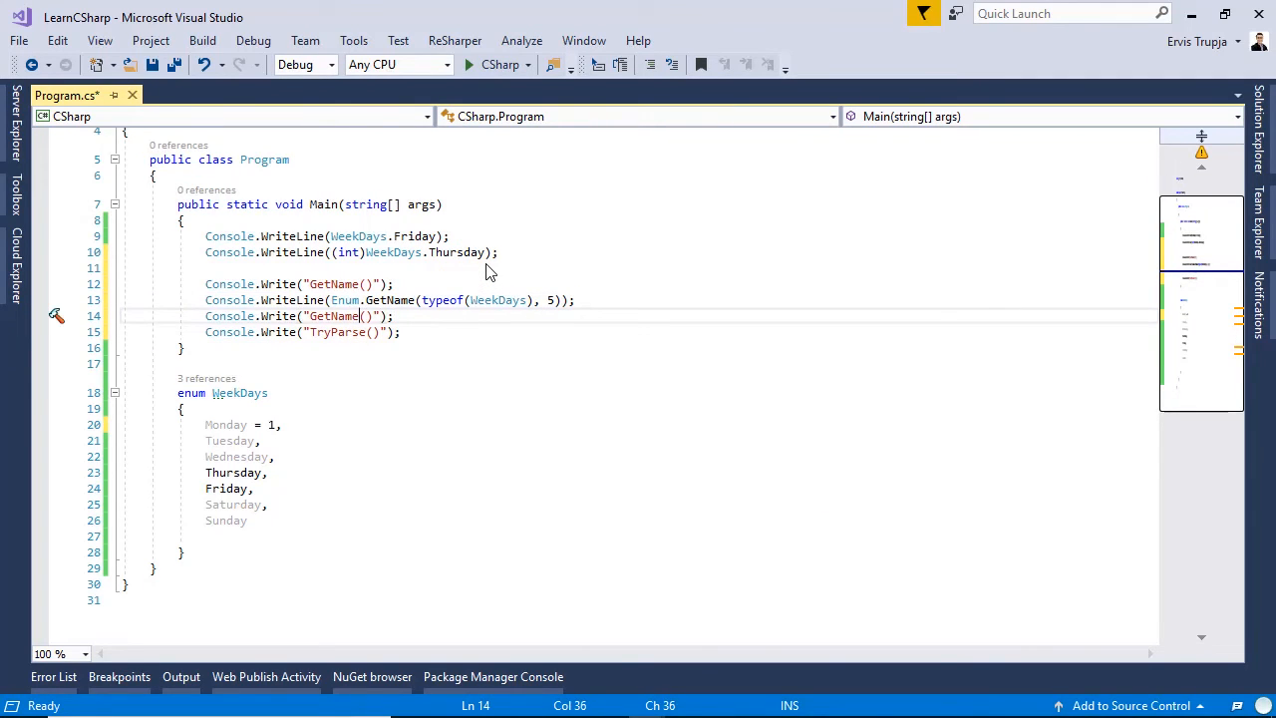
Relabel to "GetNames()" and add foreach over Enum.GetNames(typeof(WeekDays)) printing str.
{"action": "type", "text": "s"}
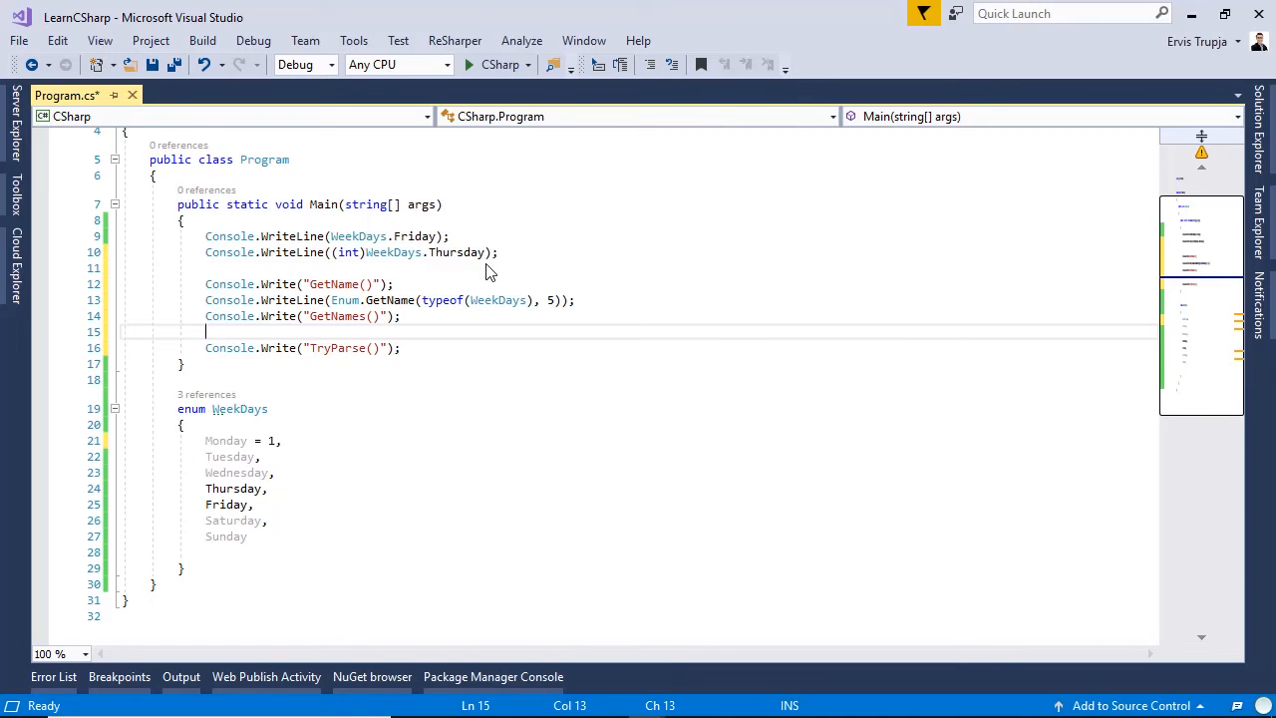
{"action": "type", "text": "foreach(string s"}
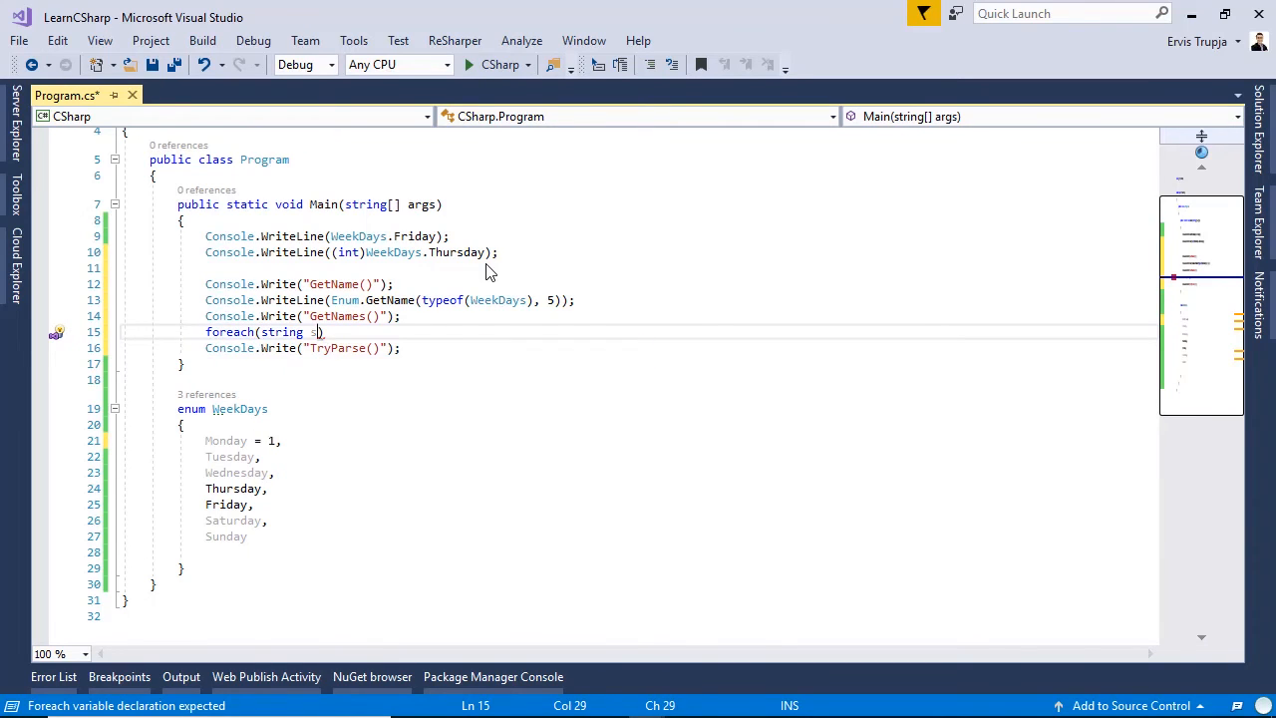
{"action": "type", "text": "str in E"}
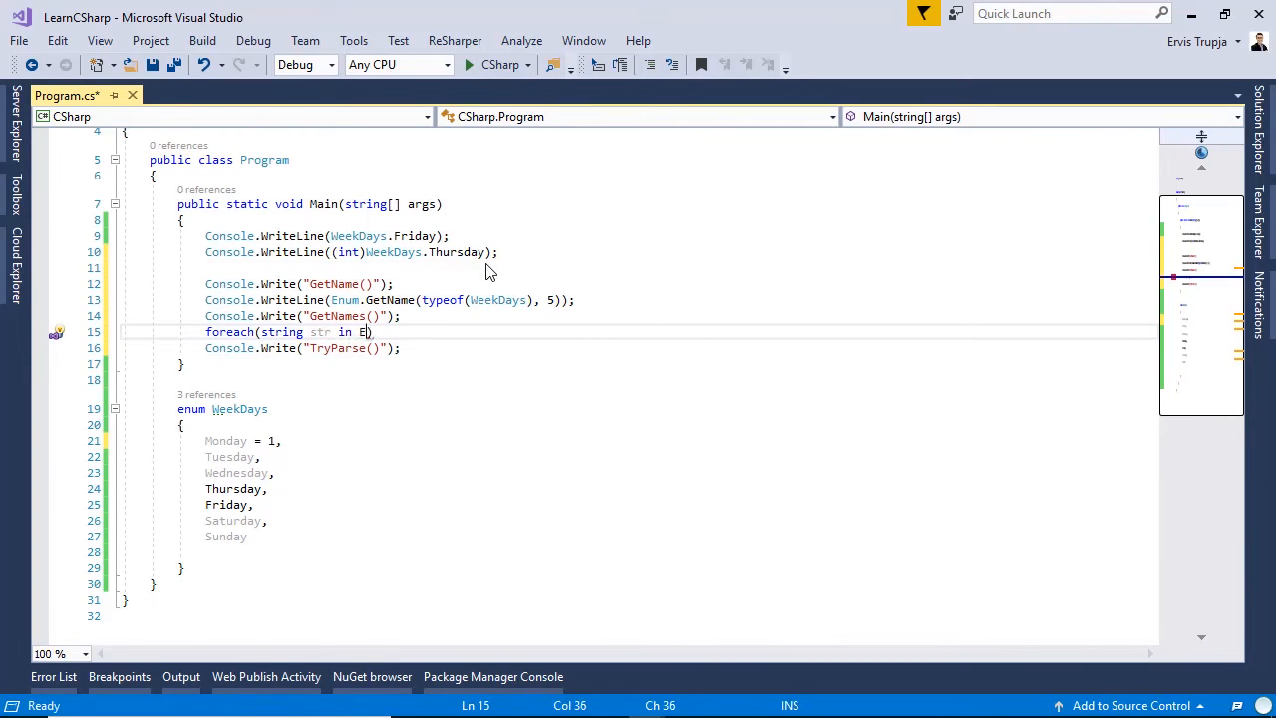
{"action": "type", "text": "num.GetNames("}
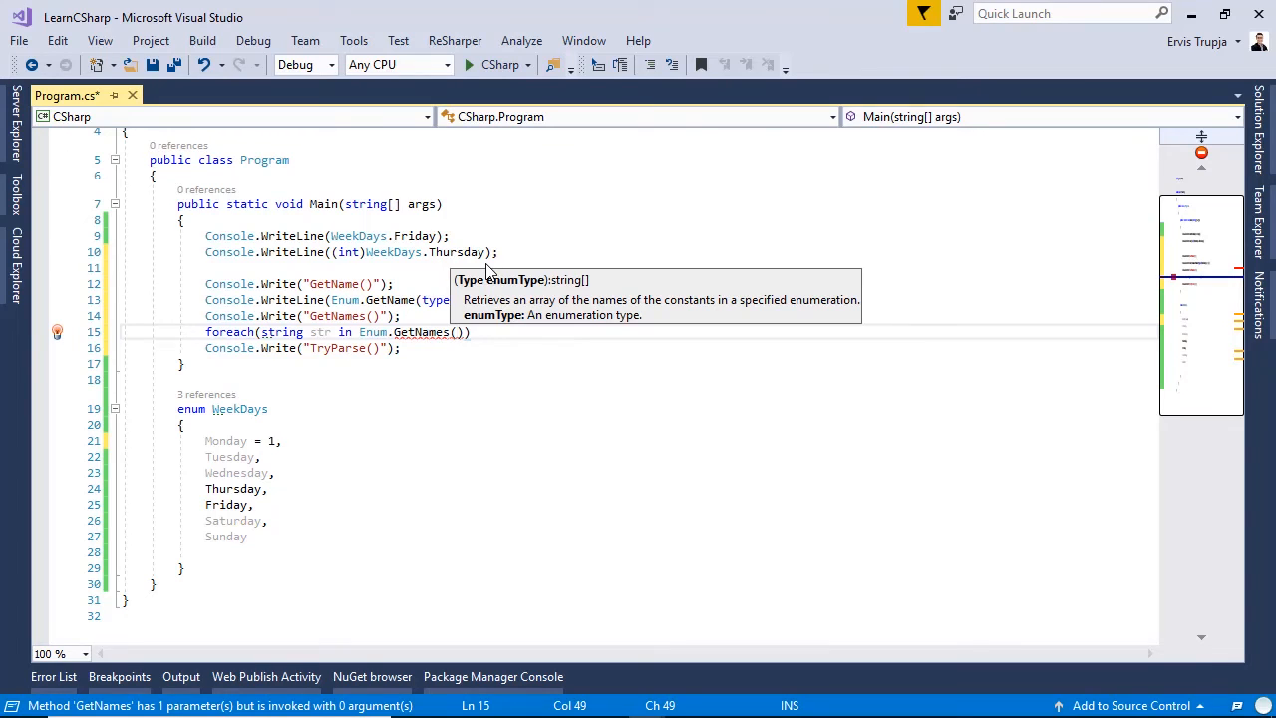
{"action": "type", "text": "t"}
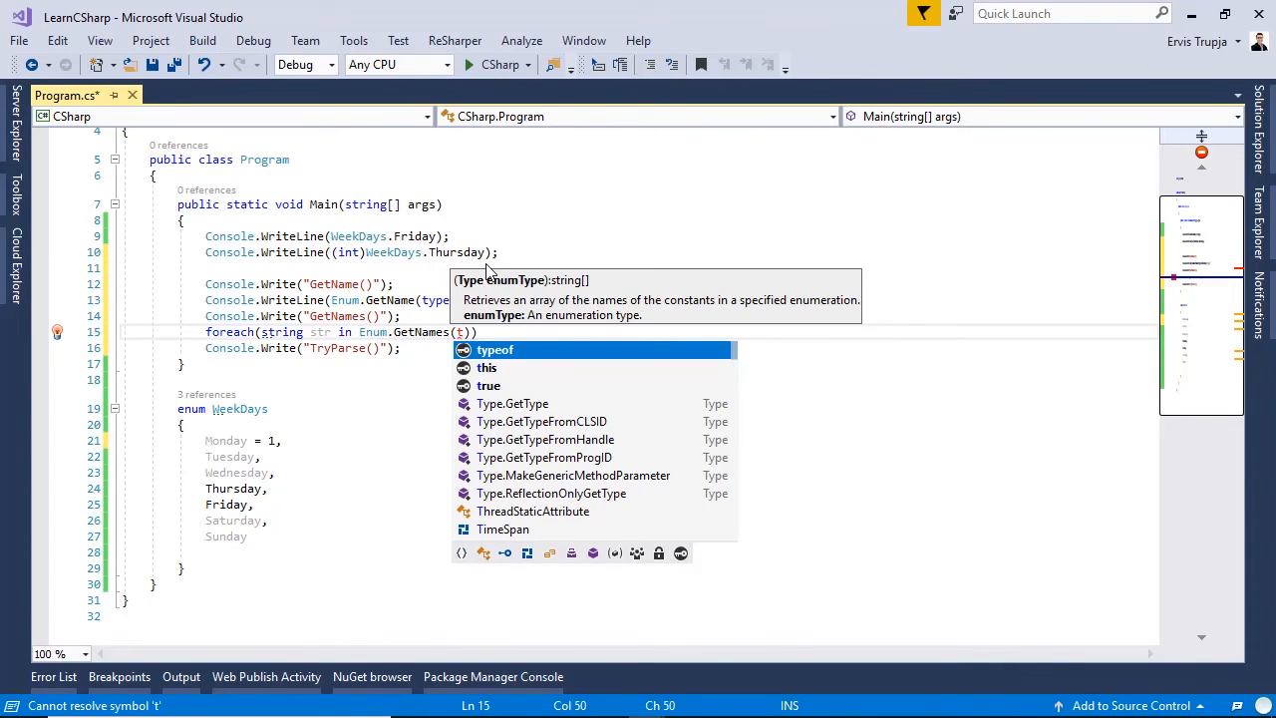
{"action": "type", "text": "typeof(WeekDays"}
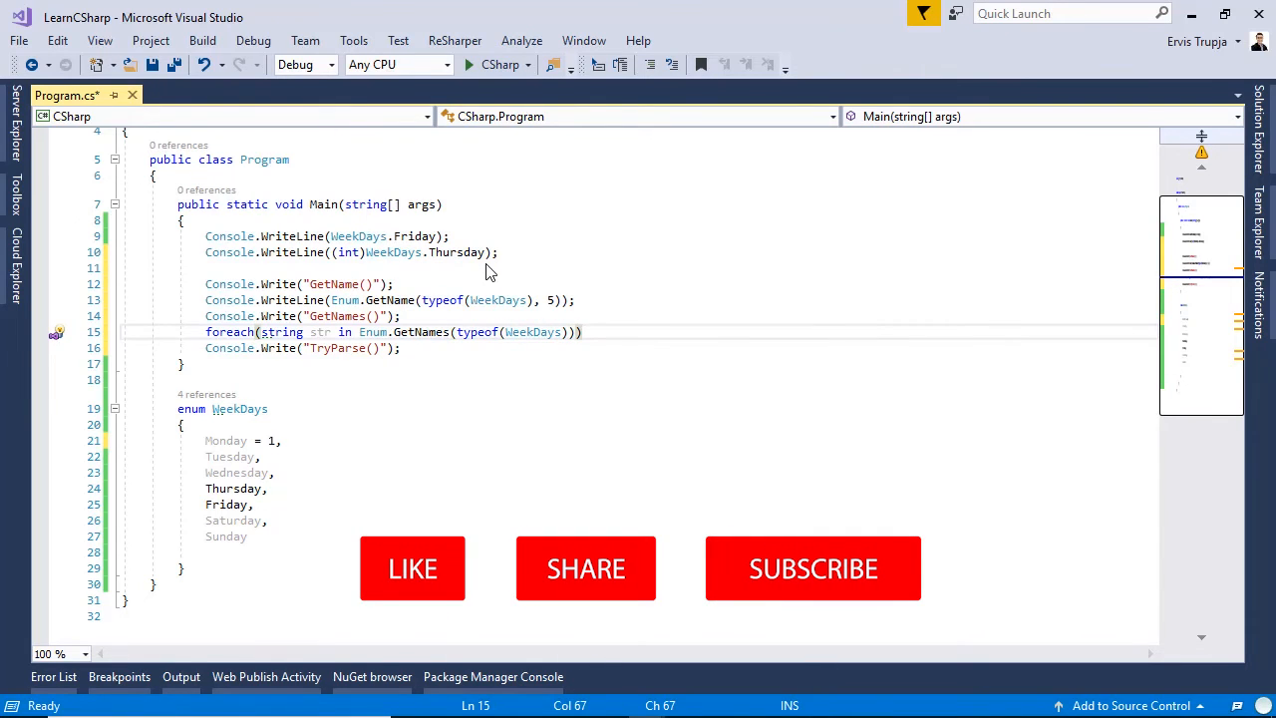
{"action": "type", "text": "co"}
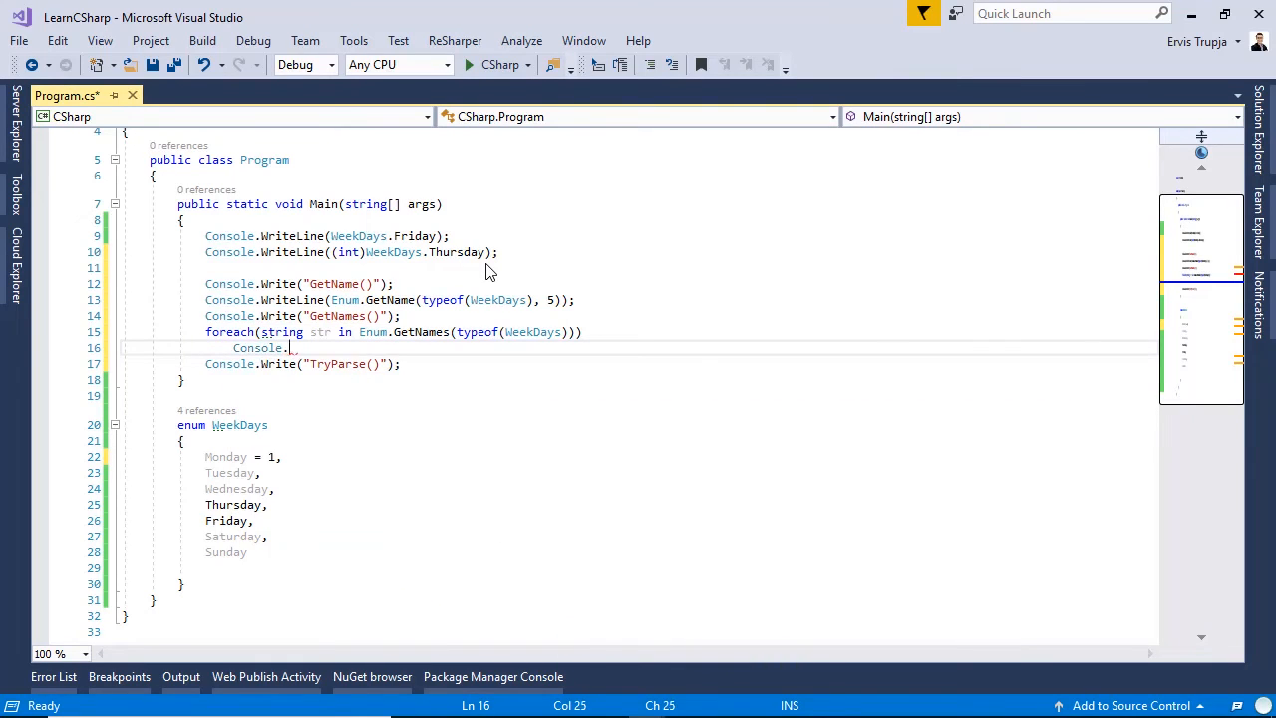
{"action": "type", "text": "WriteLine();"}
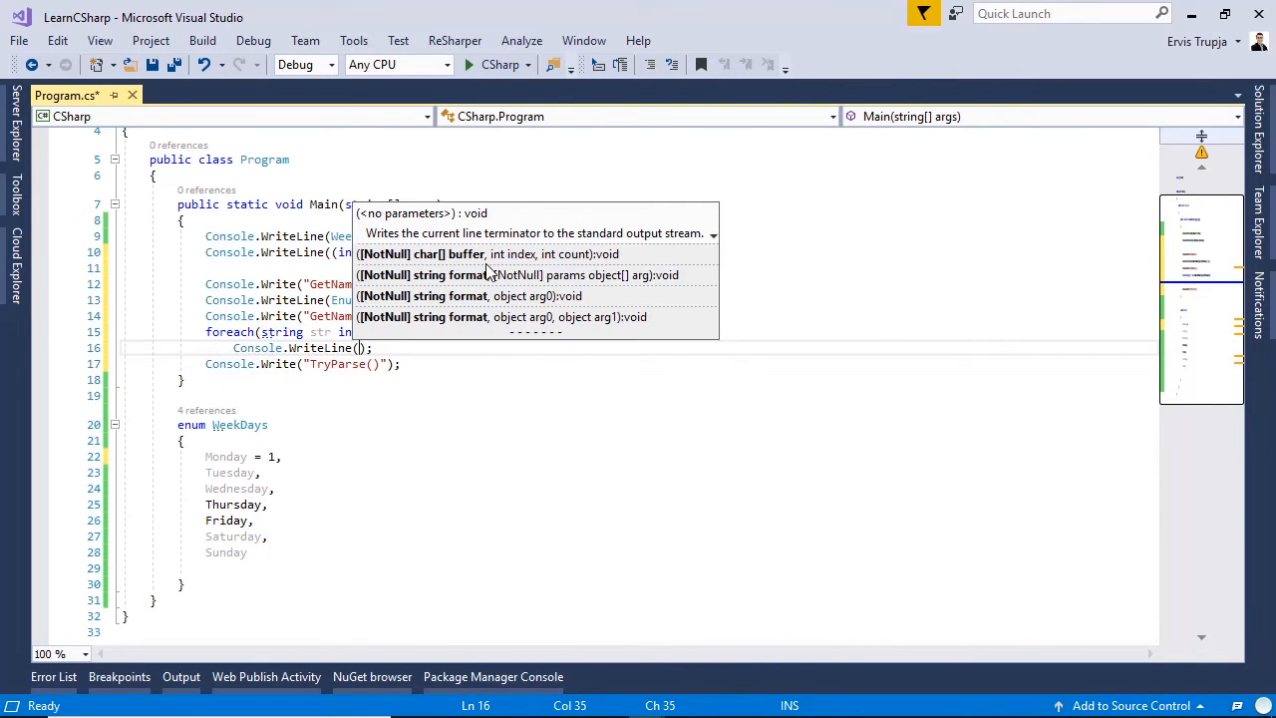
{"action": "type", "text": "str"}
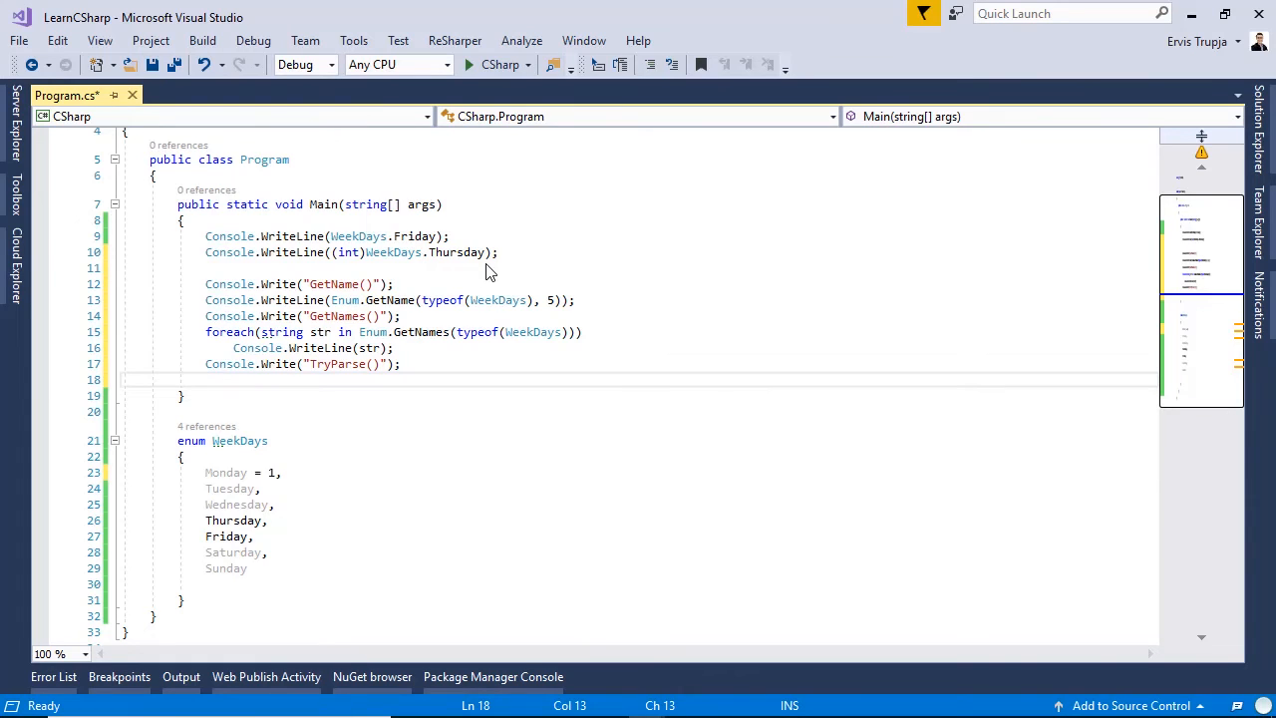
Declare the variable WeekDays wdEnum; below the TryParse() label.
{"action": "type", "text": "WeekDays"}
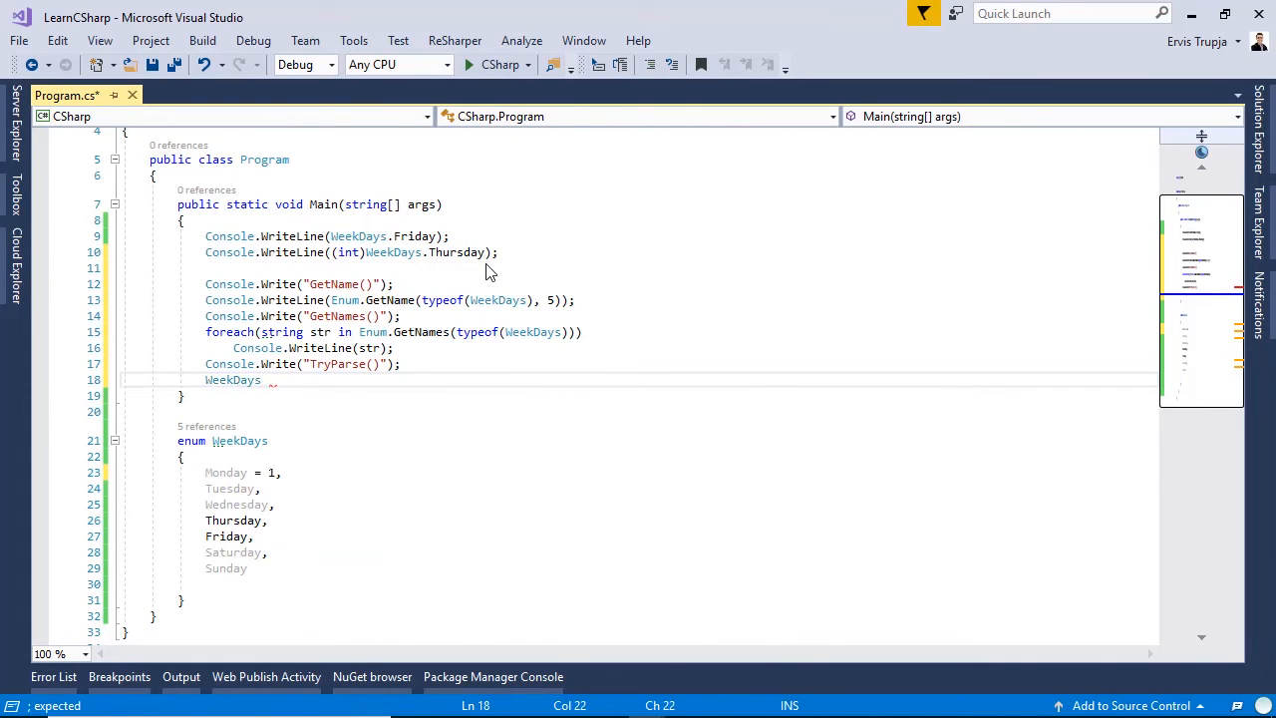
{"action": "type", "text": "wdE"}
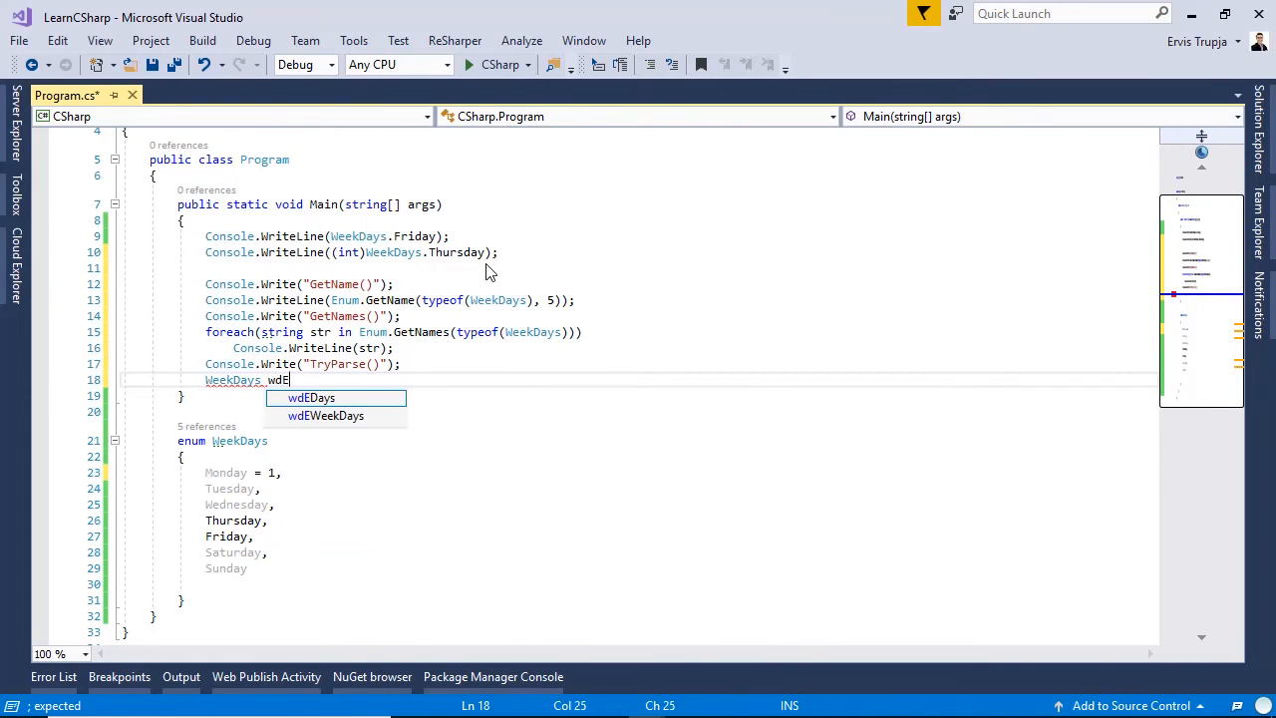
{"action": "type", "text": "num;"}
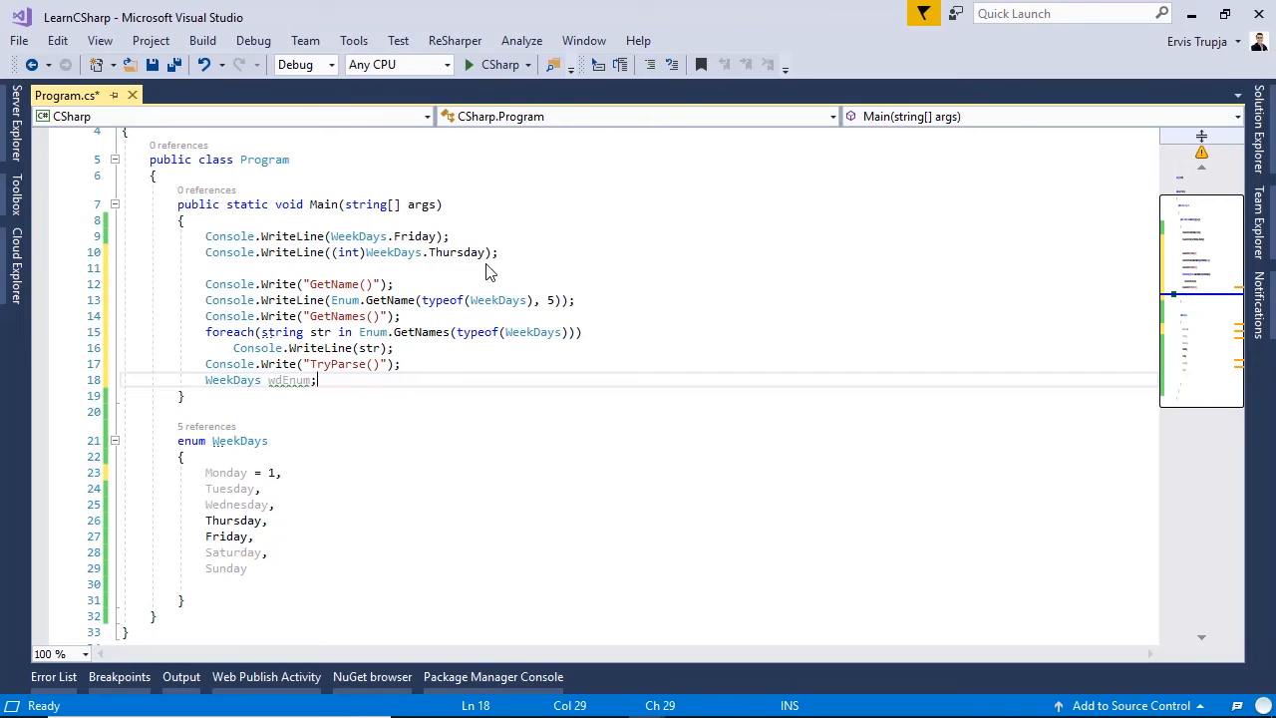
Add Enum.TryParse<WeekDays>("1", out wdEnum); to parse "1" into wdEnum.
{"action": "type", "text": "E"}
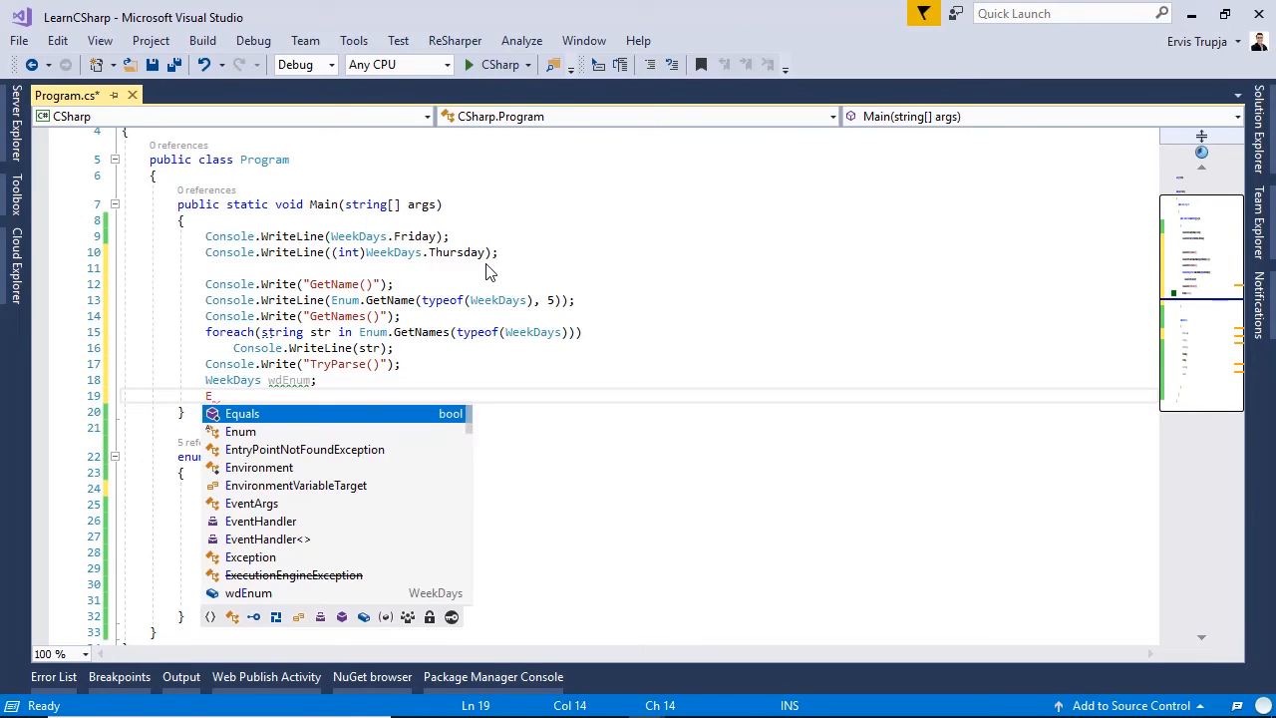
{"action": "type", "text": "nu"}
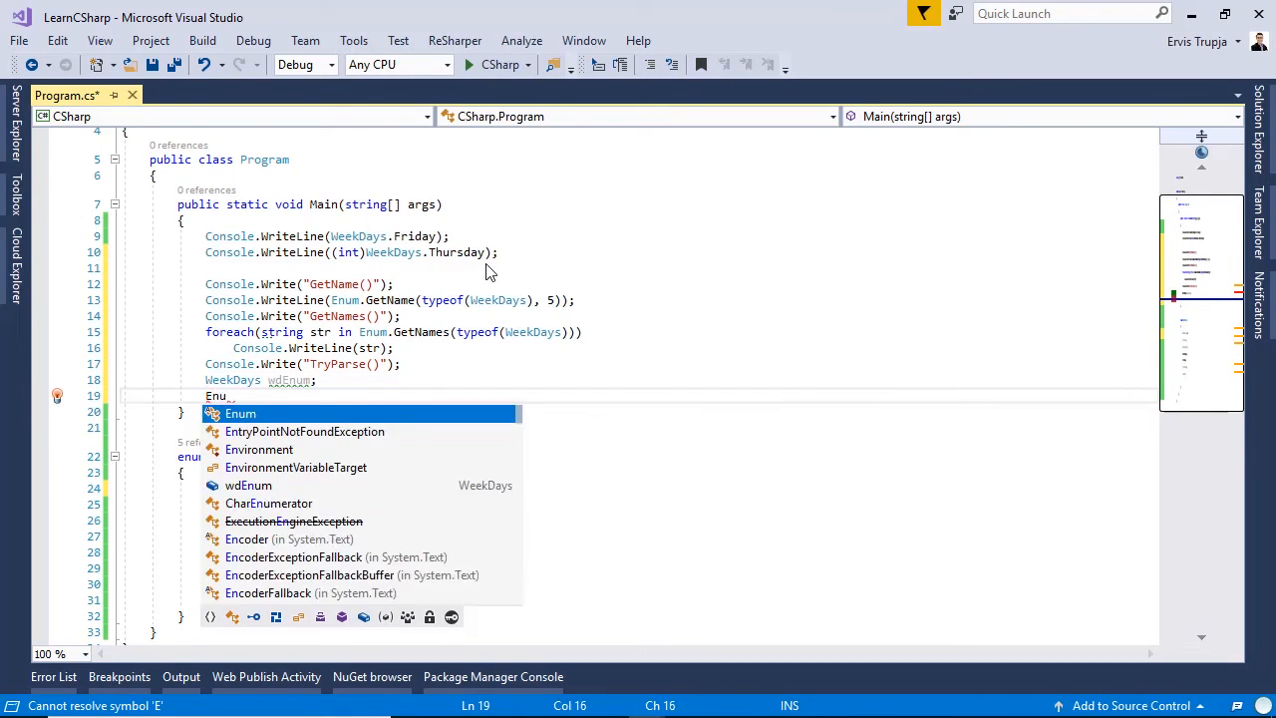
{"action": "type", "text": "Enum.tr"}
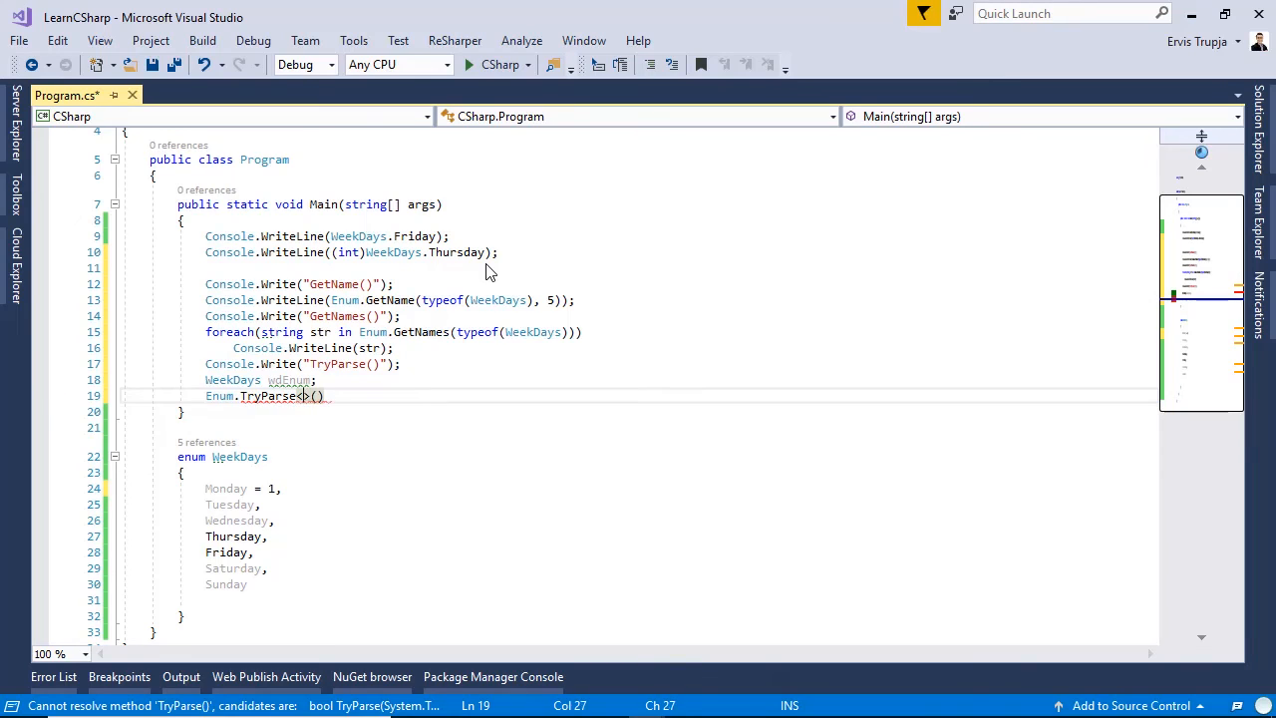
{"action": "type", "text": "WeekDays"}
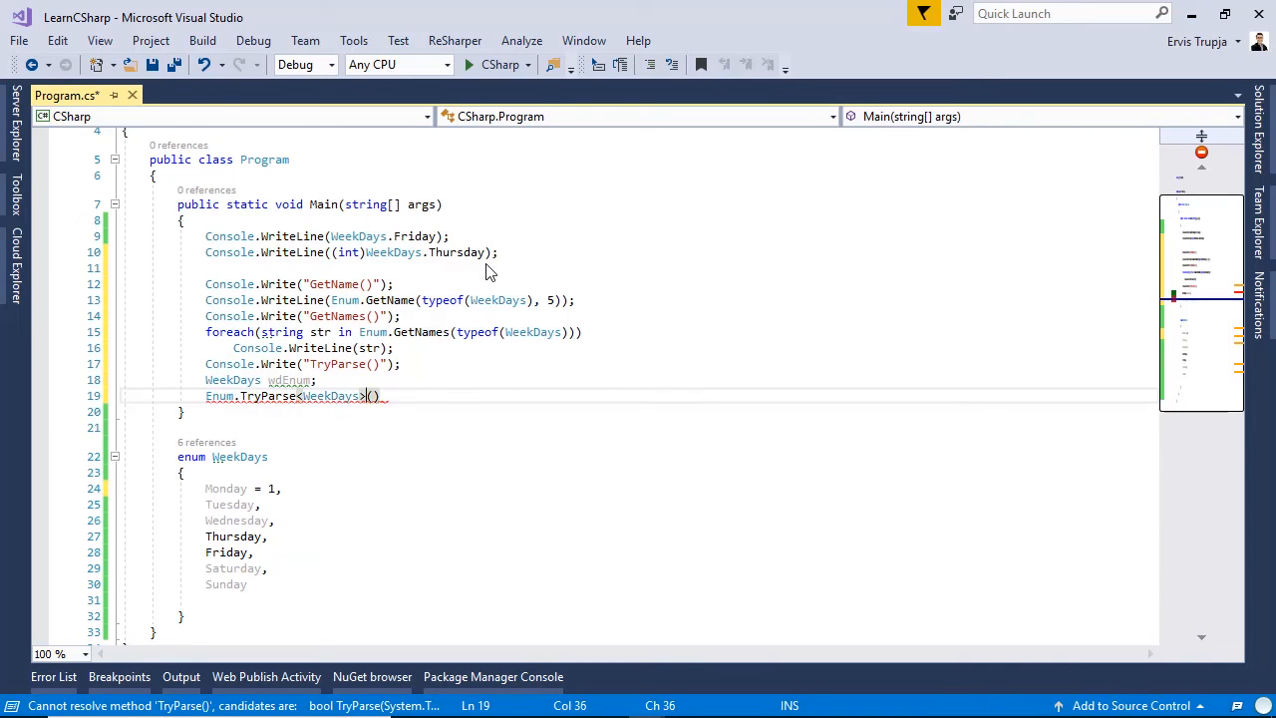
{"action": "type", "text": "\"\""}
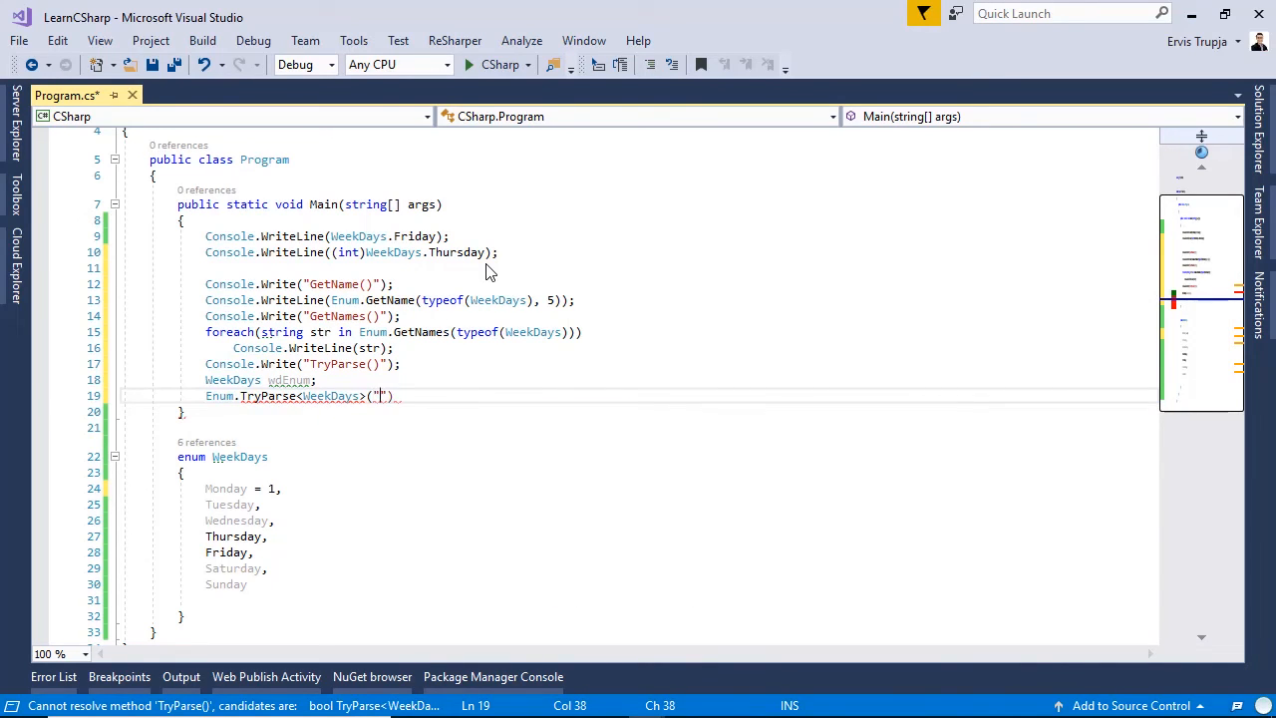
{"action": "type", "text": "1"}
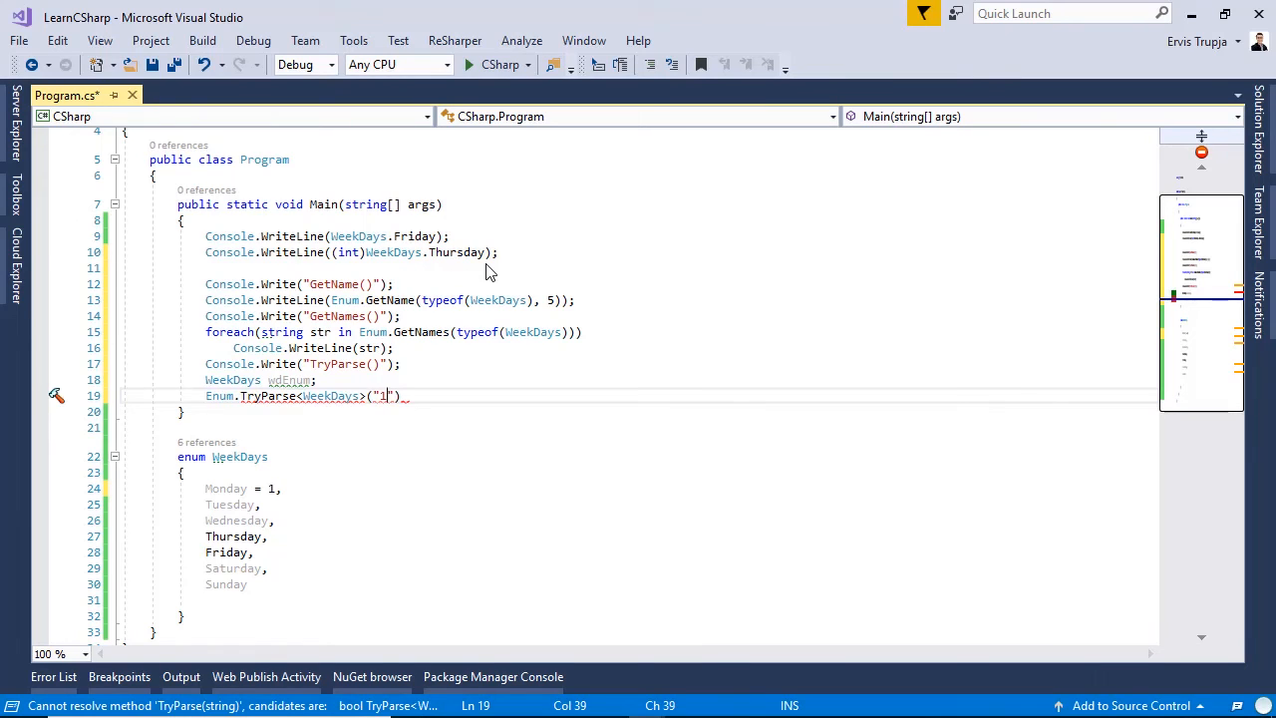
{"action": "type", "text": ","}
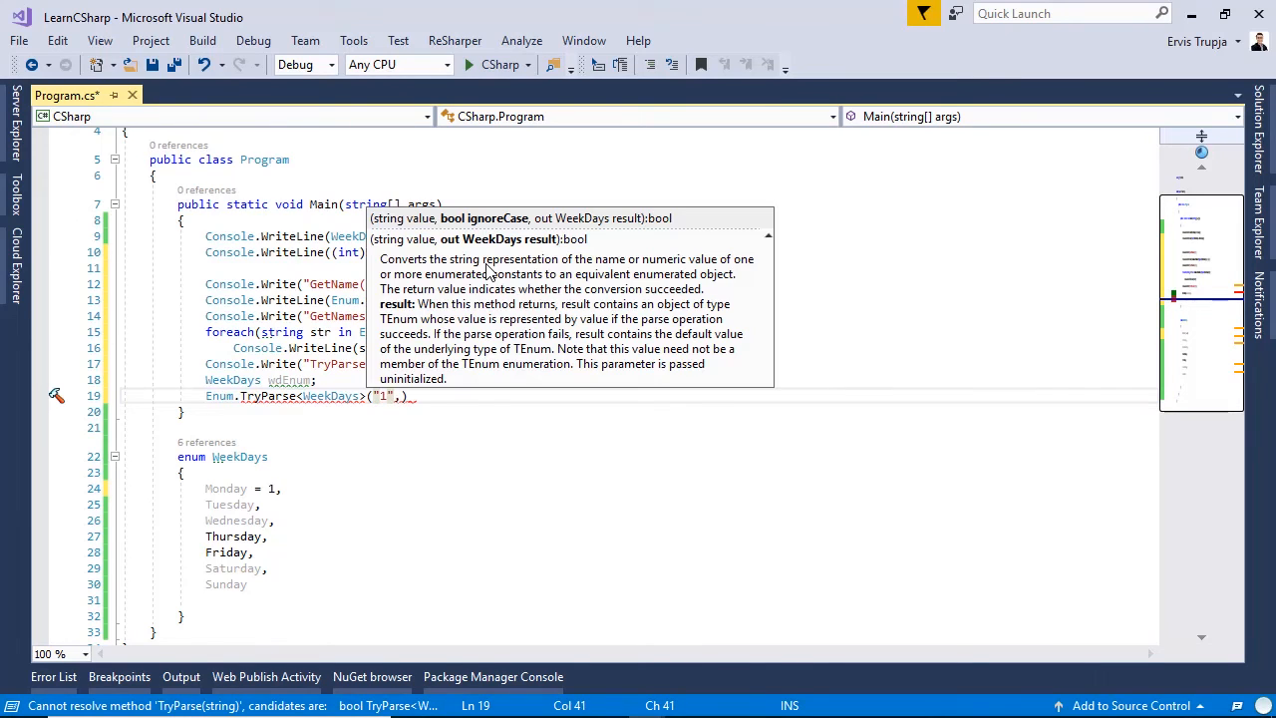
{"action": "type", "text": ","}
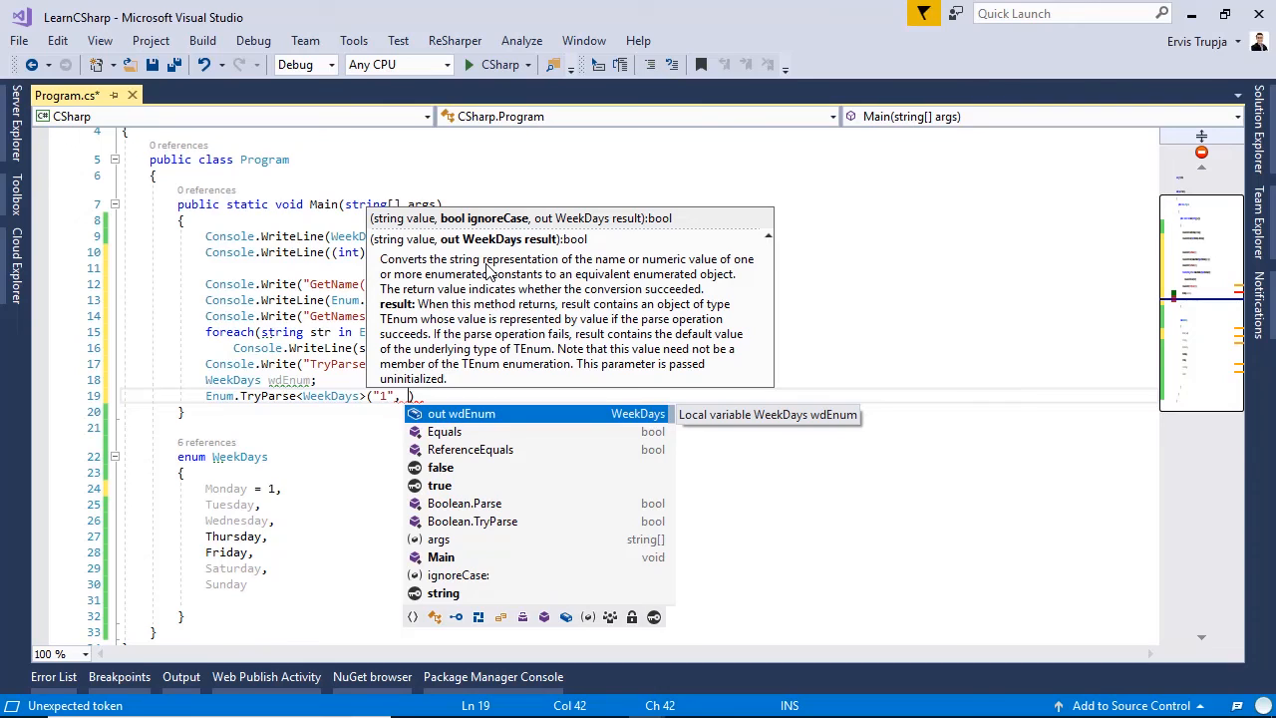
{"action": "type", "text": "out wdEnum)"}
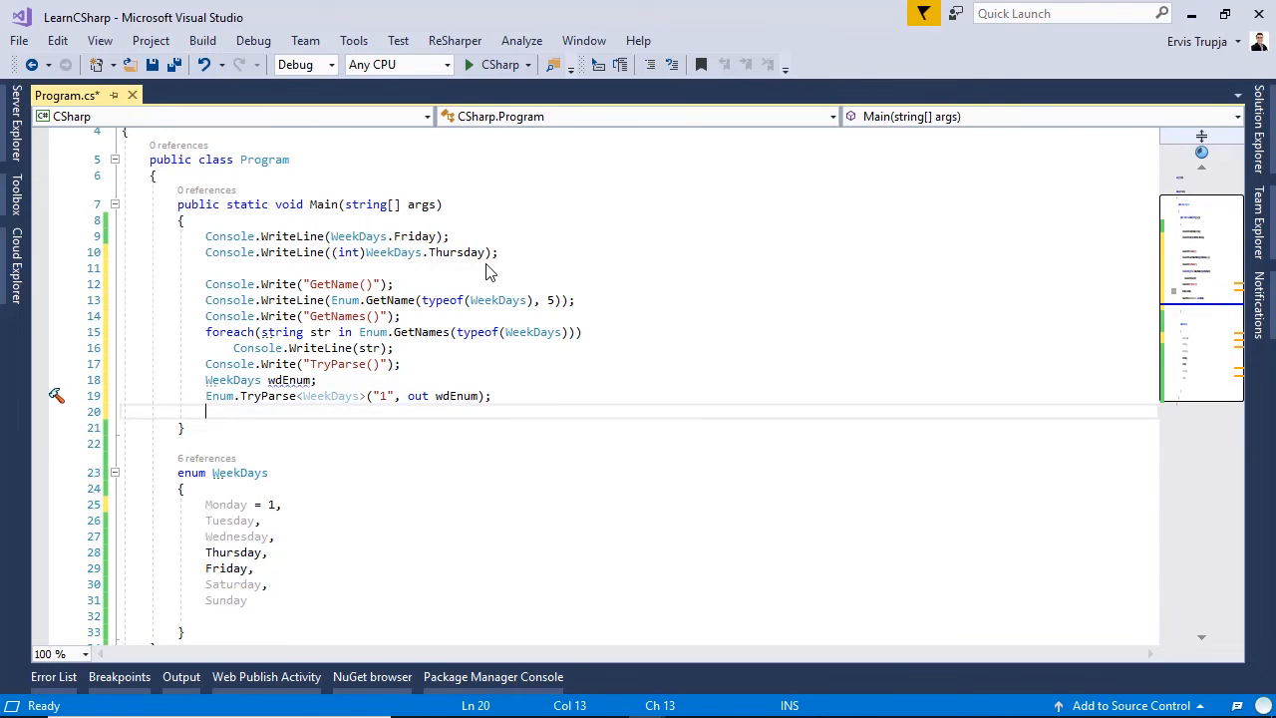
Print wdEnum with Console.WriteLine(wdEnum);.
{"action": "type", "text": "conso"}
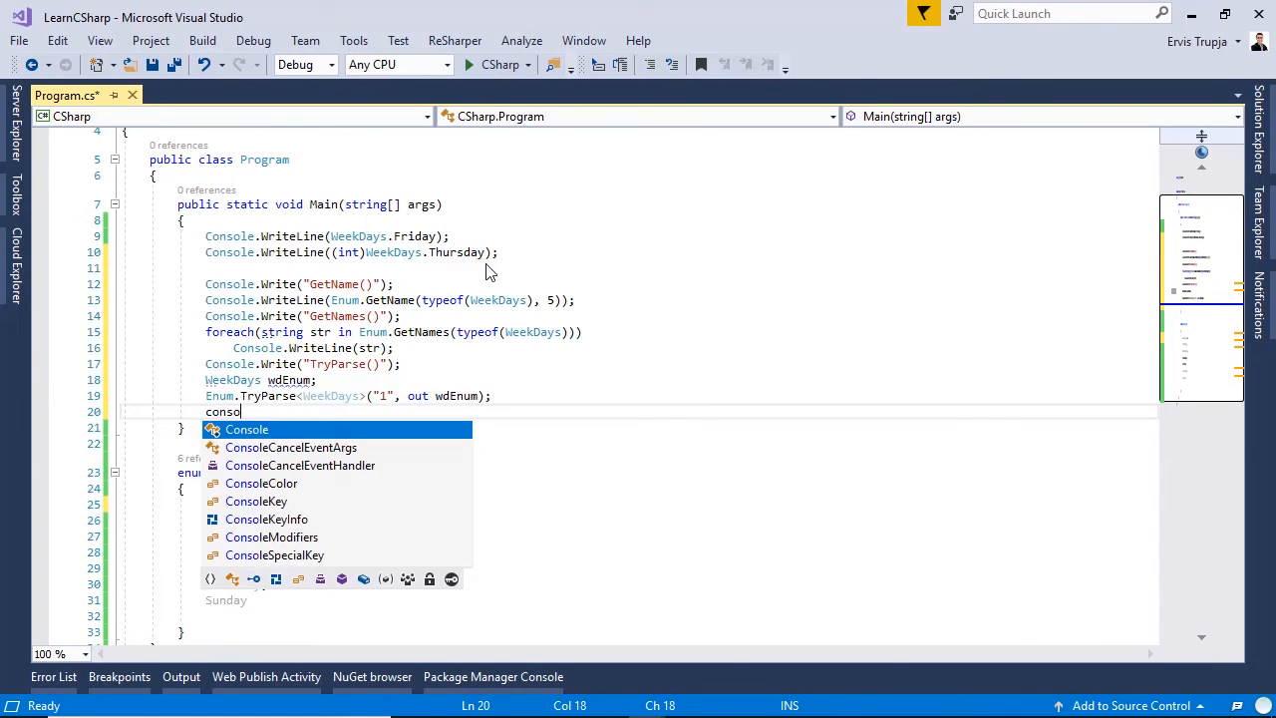
{"action": "type", "text": "Console.w"}
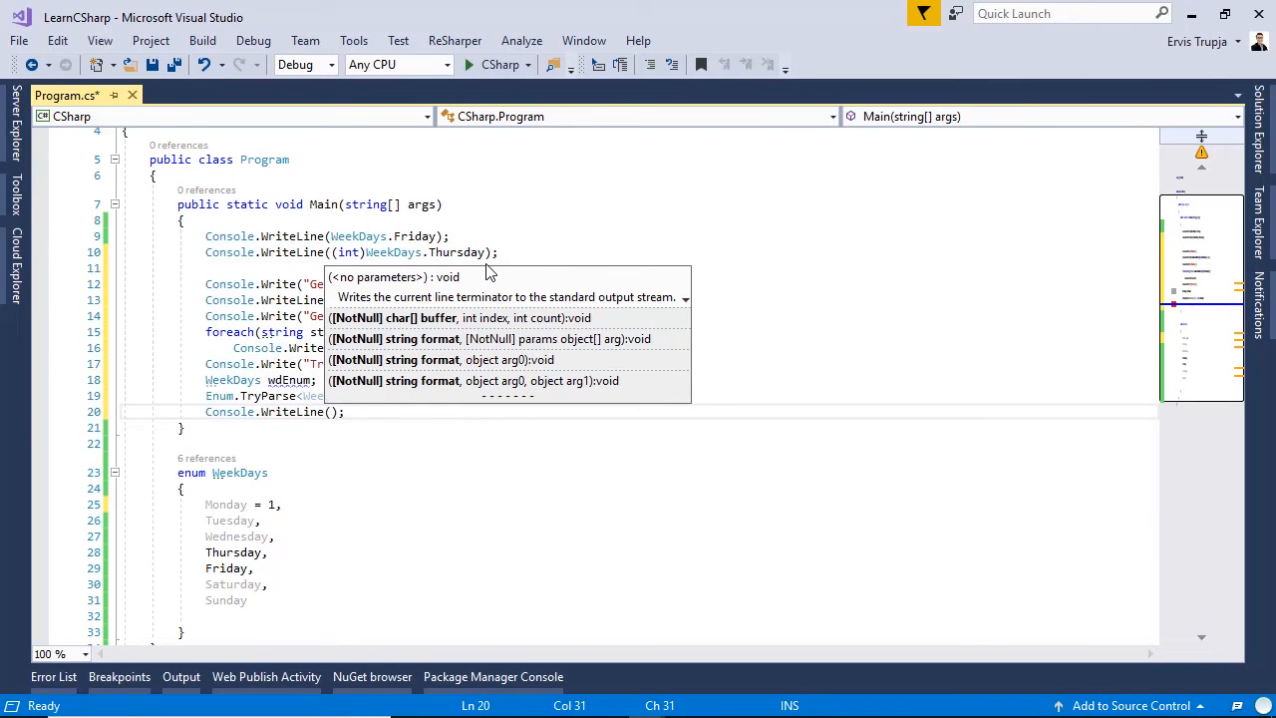
{"action": "type", "text": "wdEnum"}
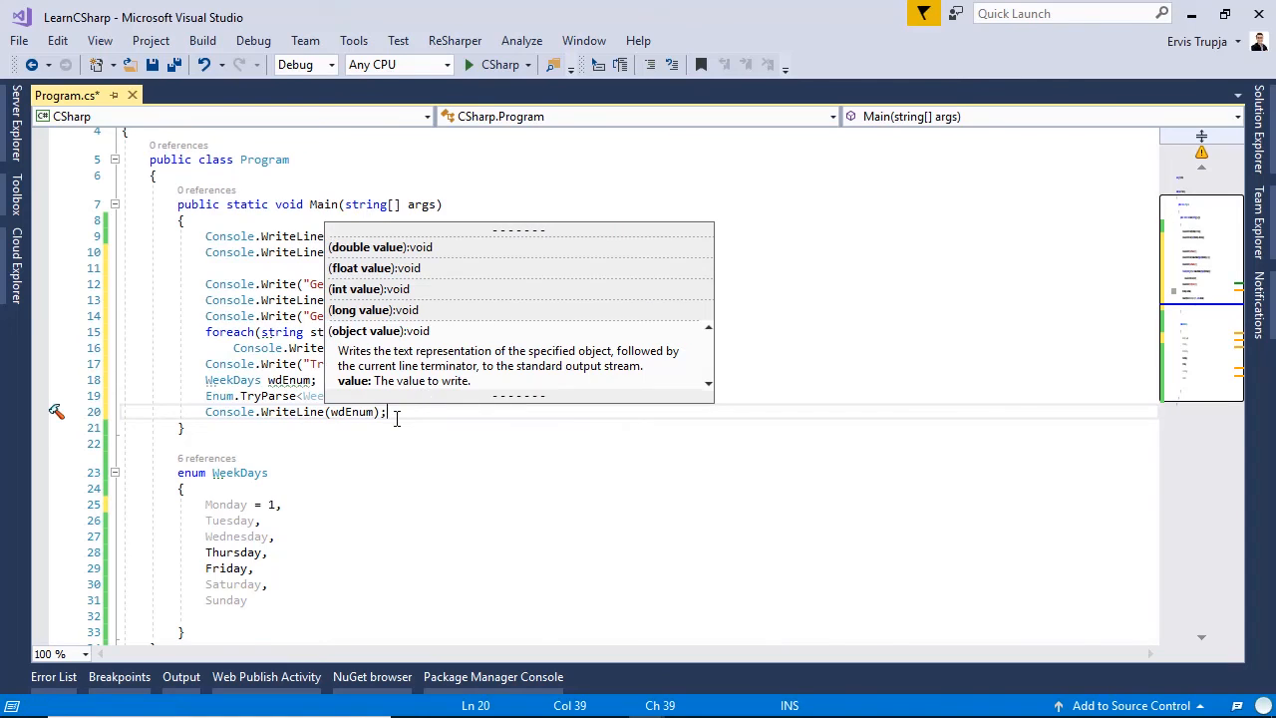
{"action": "key", "text": "Escape"}
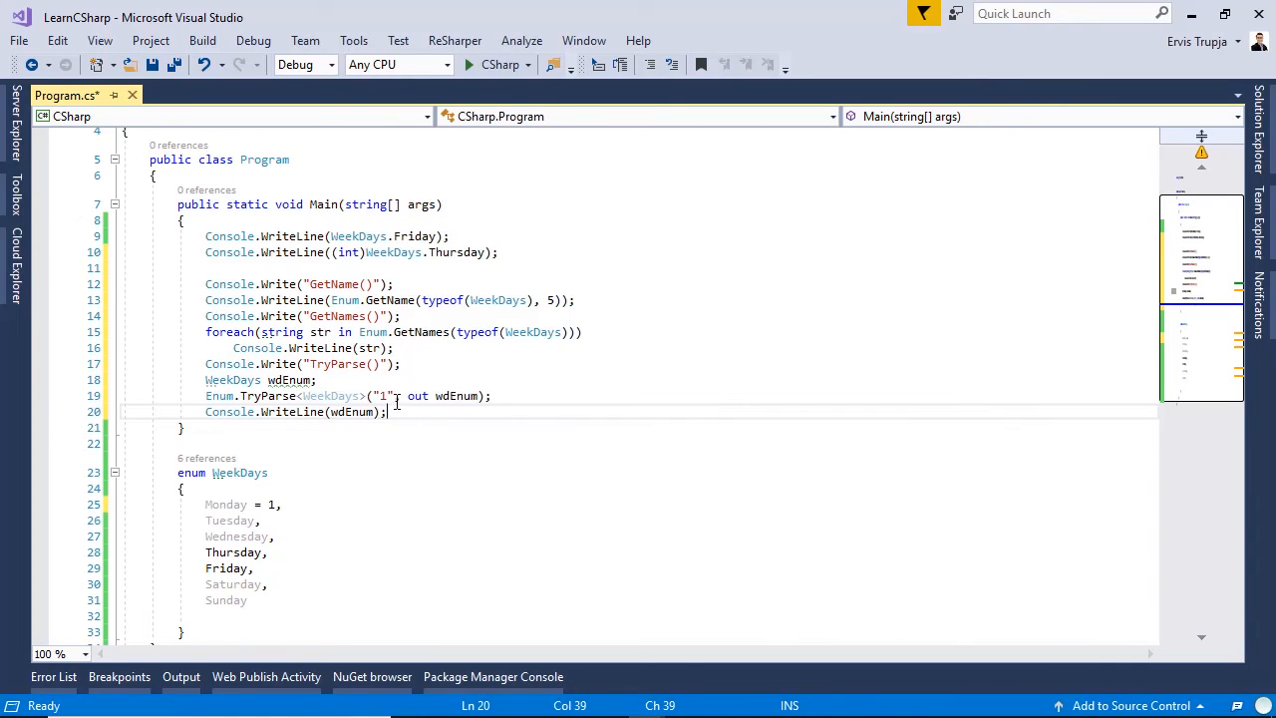
{"action": "left_click", "coordinate": [381, 395]}
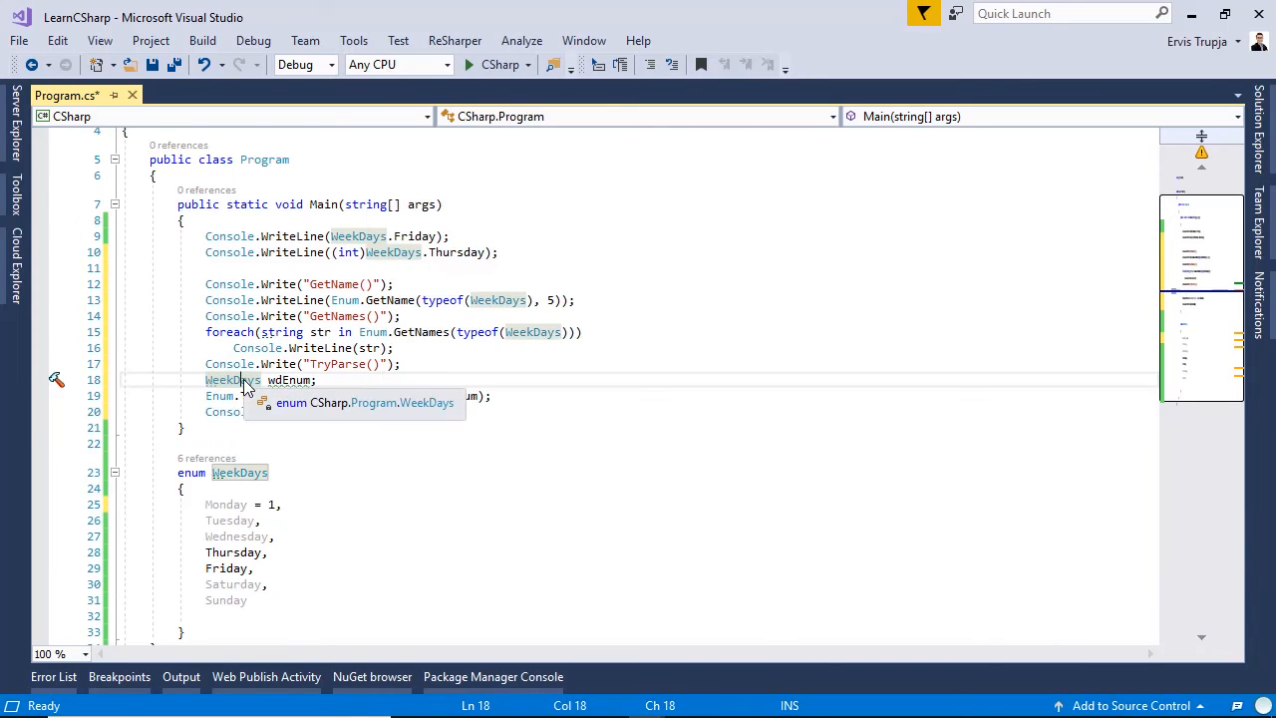
{"action": "type", "text": "Enum.TryParse<WeekDays>(\"1\", out wdEnum);"}
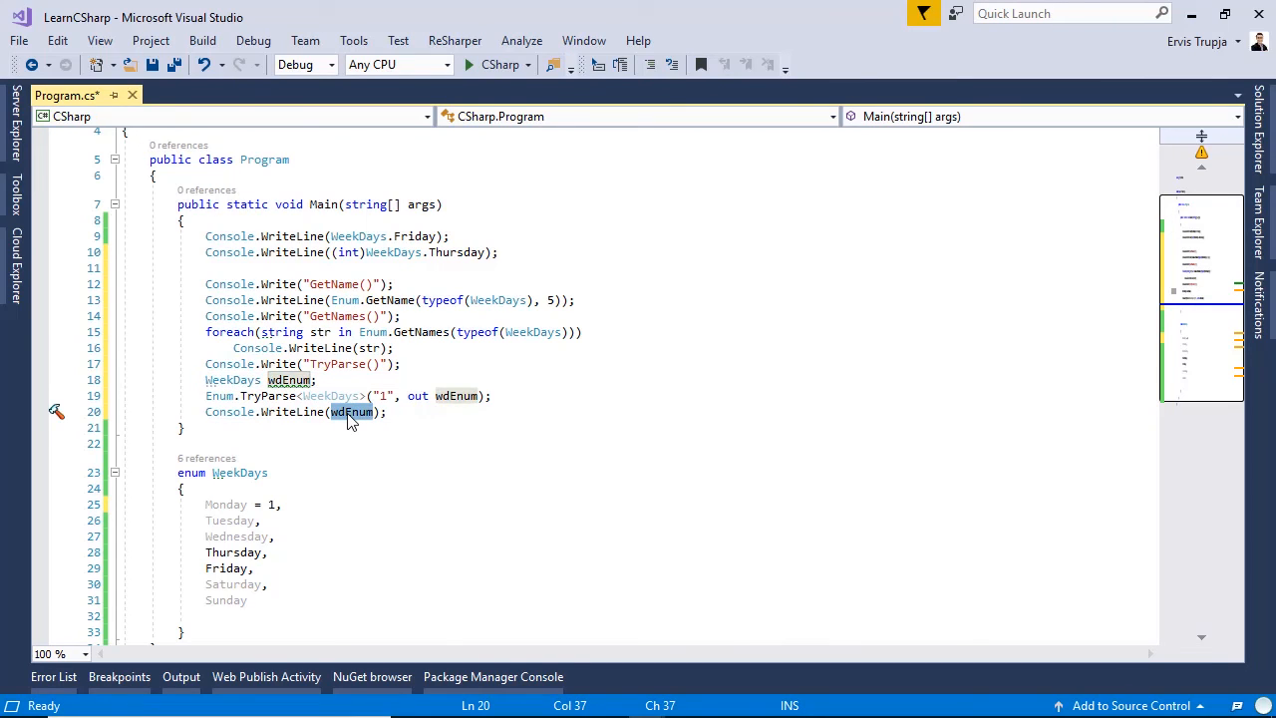
{"action": "mouse_move", "coordinate": [217, 504]}
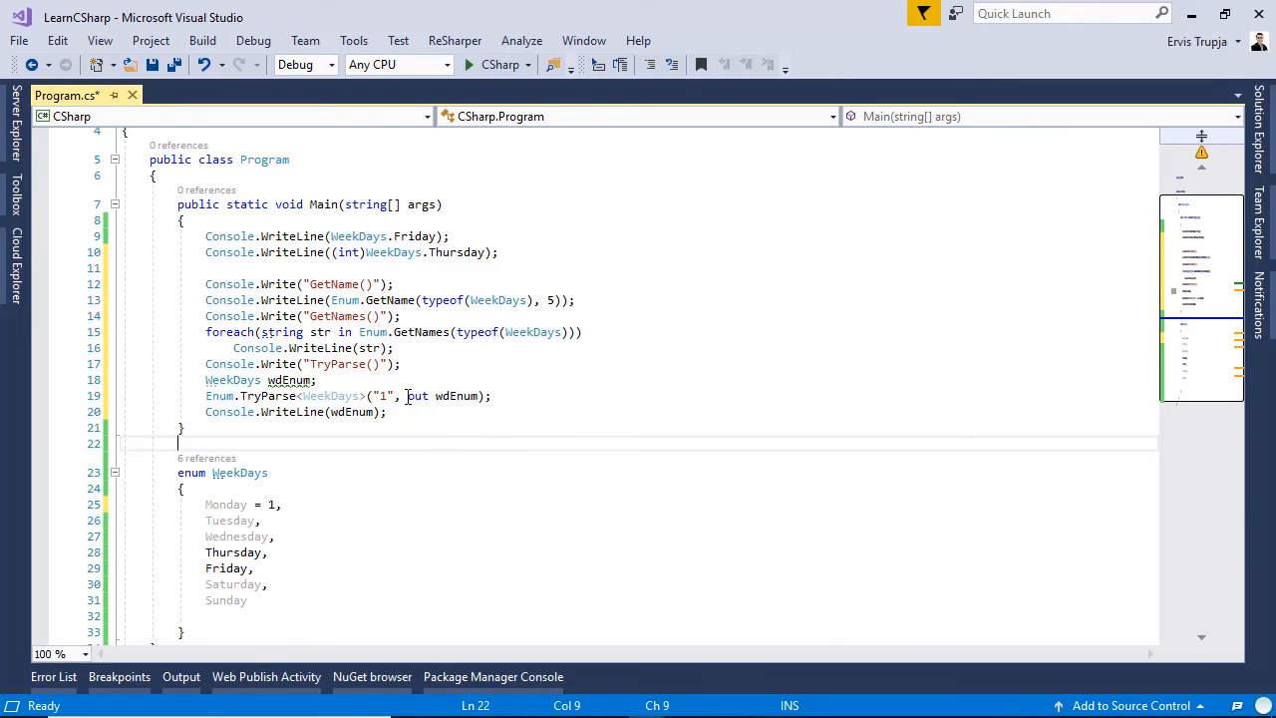
{"action": "left_click", "coordinate": [383, 396]}
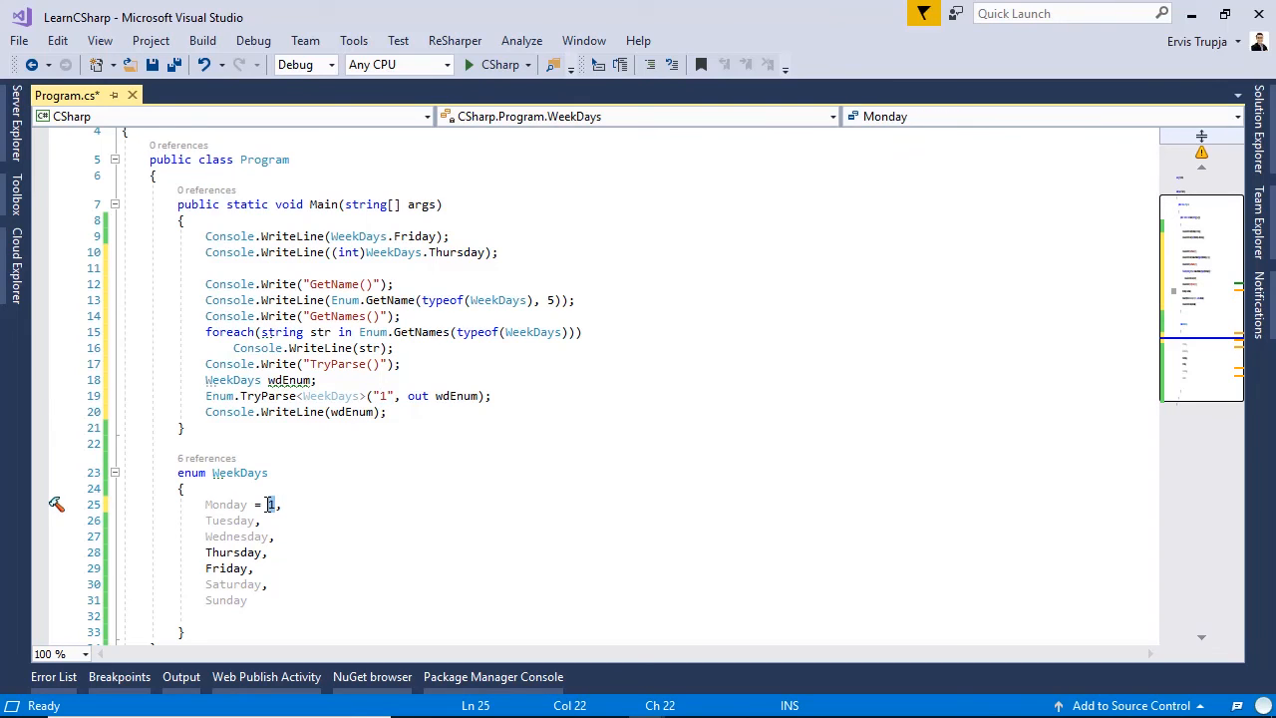
{"action": "mouse_move", "coordinate": [355, 412]}
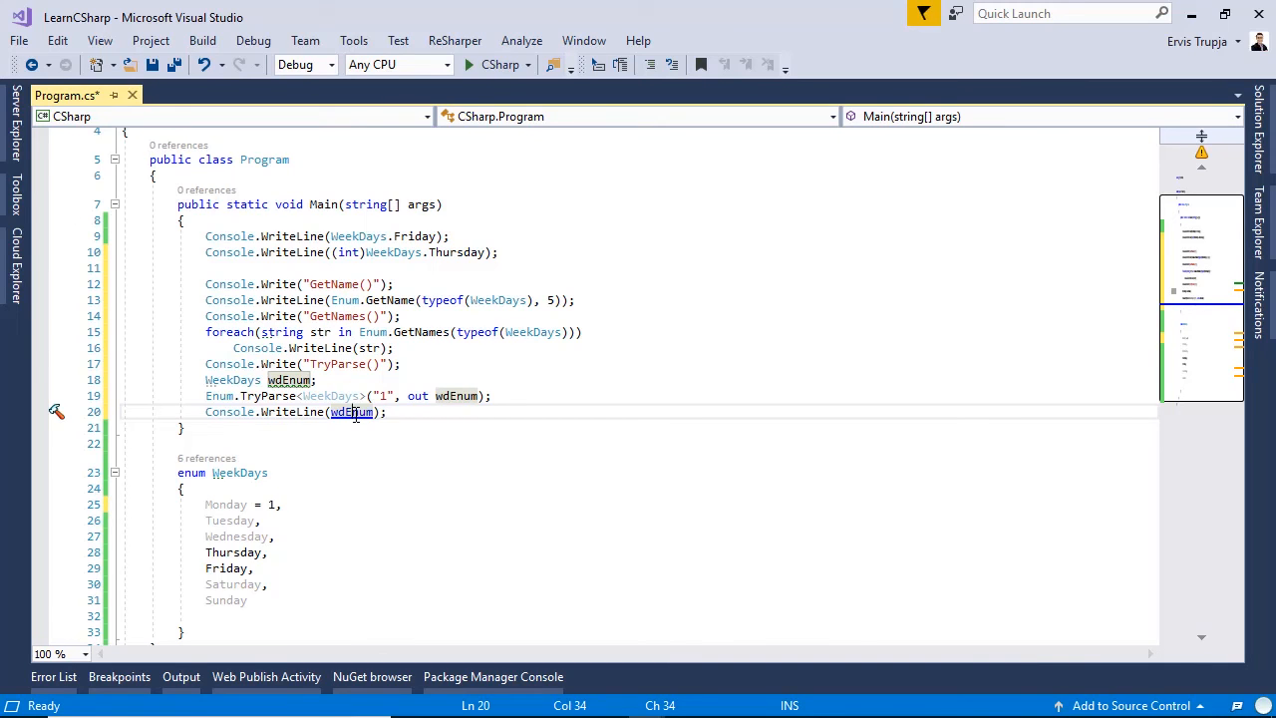
Switch the GetName() and GetNames() label lines to Console.WriteLine and save.
{"action": "left_click", "coordinate": [481, 64]}
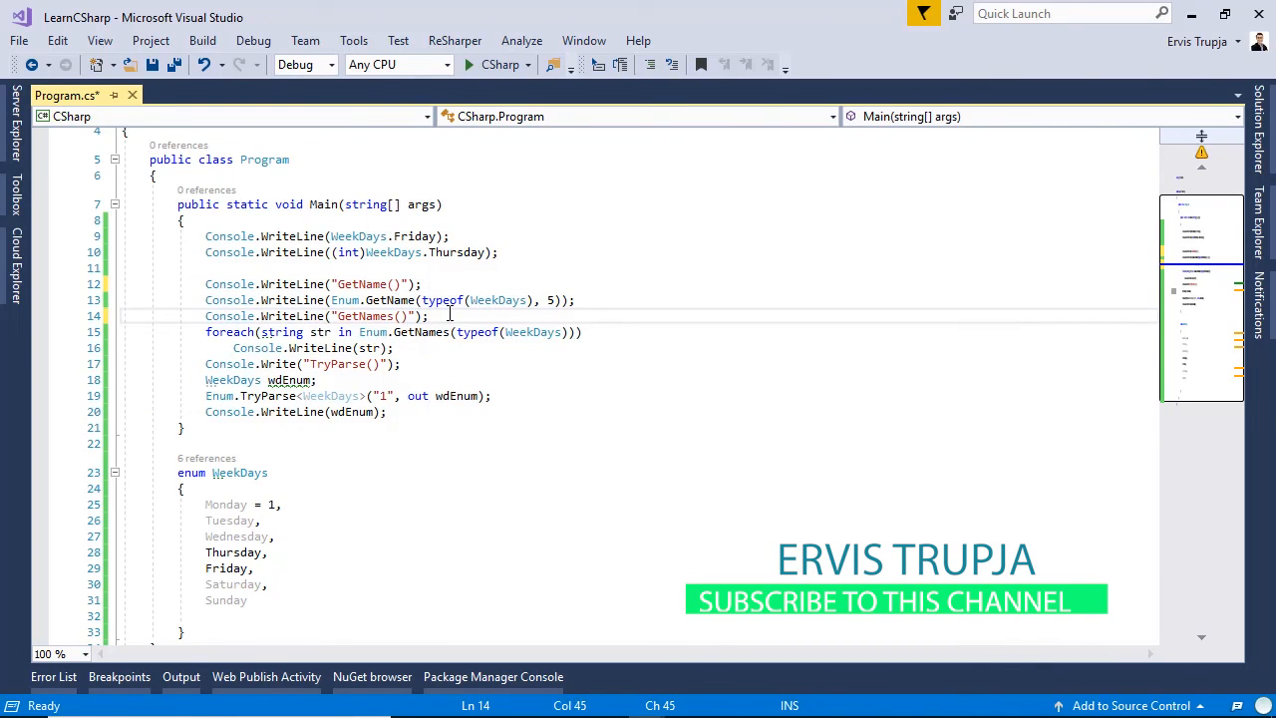
{"action": "key", "text": "ctrl+s"}
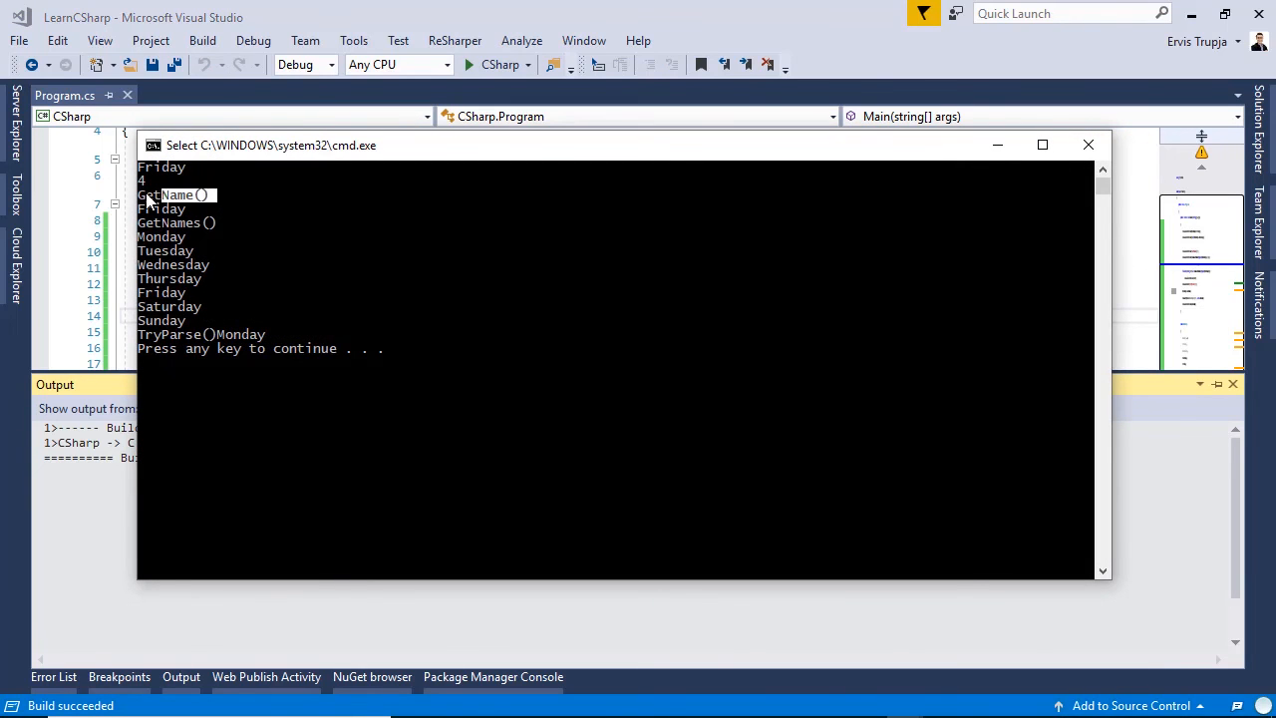
Drag the console window right beside the code to view the WeekDays output through TryParse()Monday.
{"action": "left_click_drag", "start_coordinate": [270, 145], "coordinate": [530, 161]}
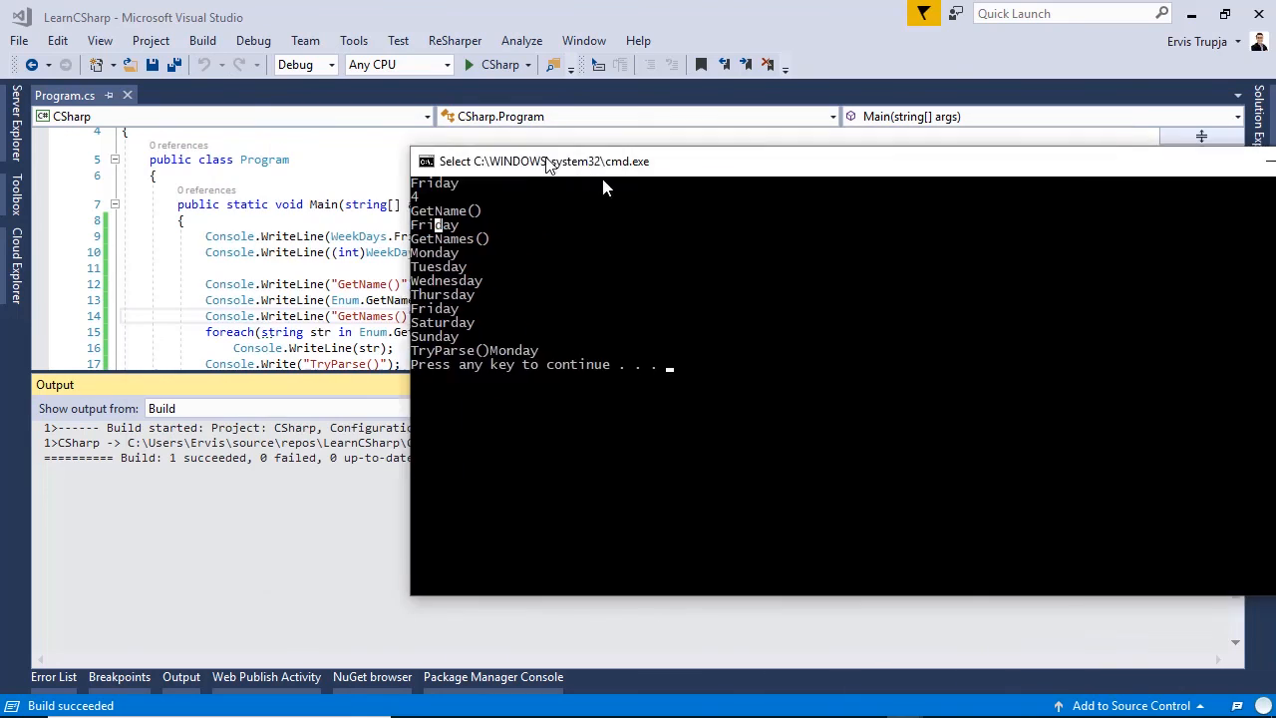
{"action": "left_click_drag", "start_coordinate": [548, 160], "coordinate": [737, 150]}
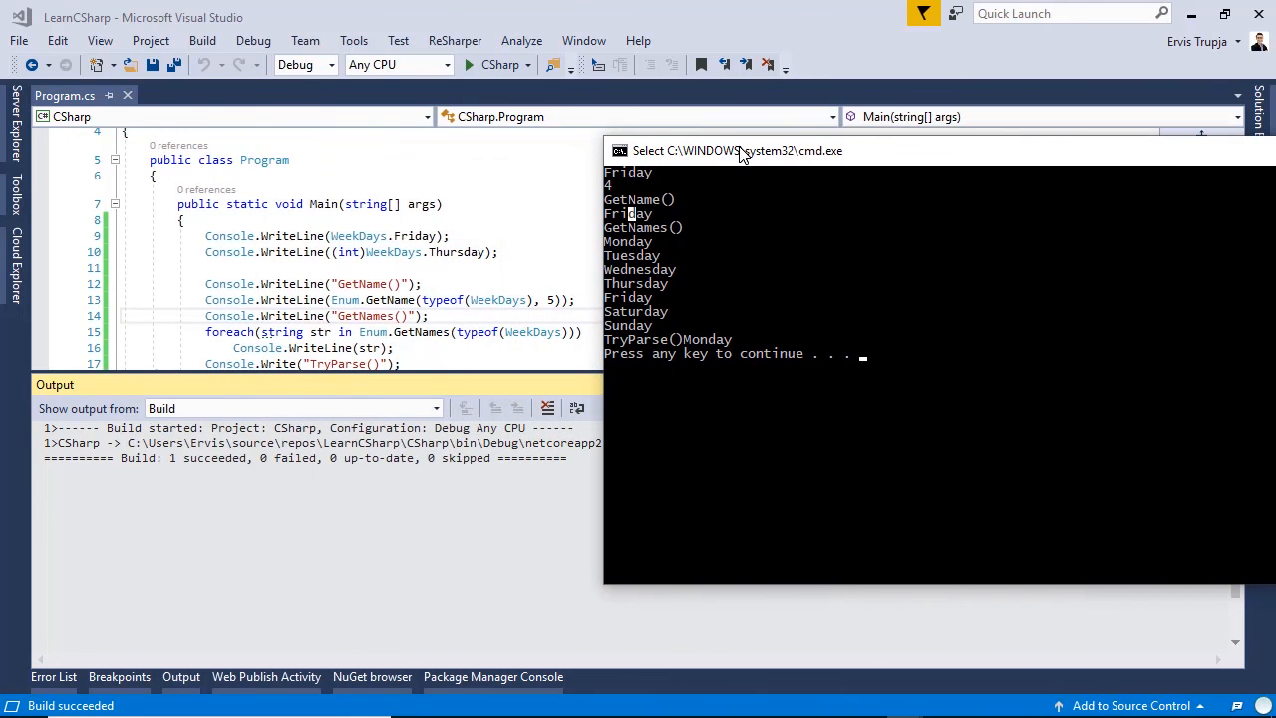